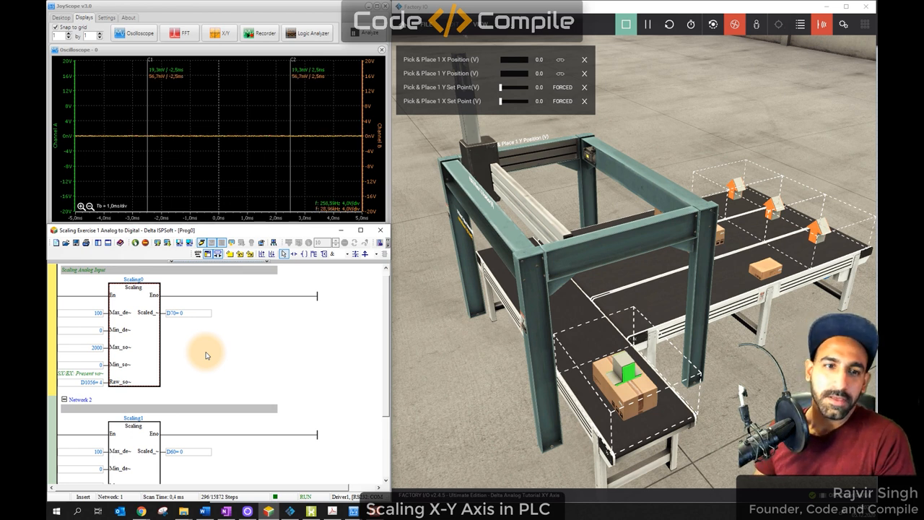
mouse_move(173, 333)
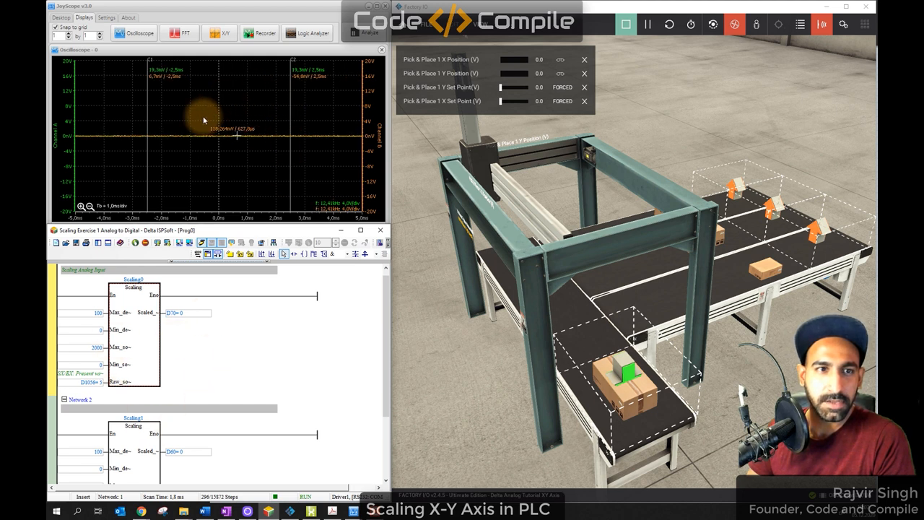
Force the Pick & Place X set point to 5 V, then the Y set point to 5 V.
drag(502, 101, 517, 101)
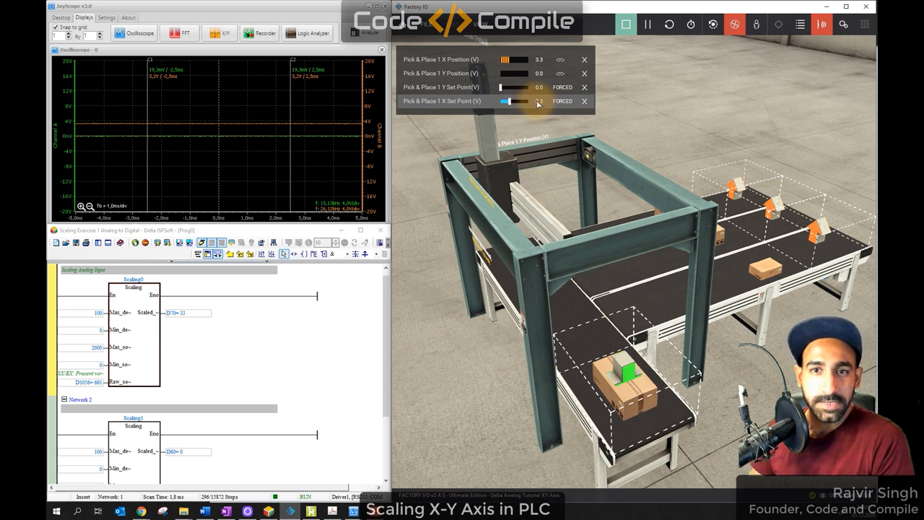
drag(506, 101, 534, 101)
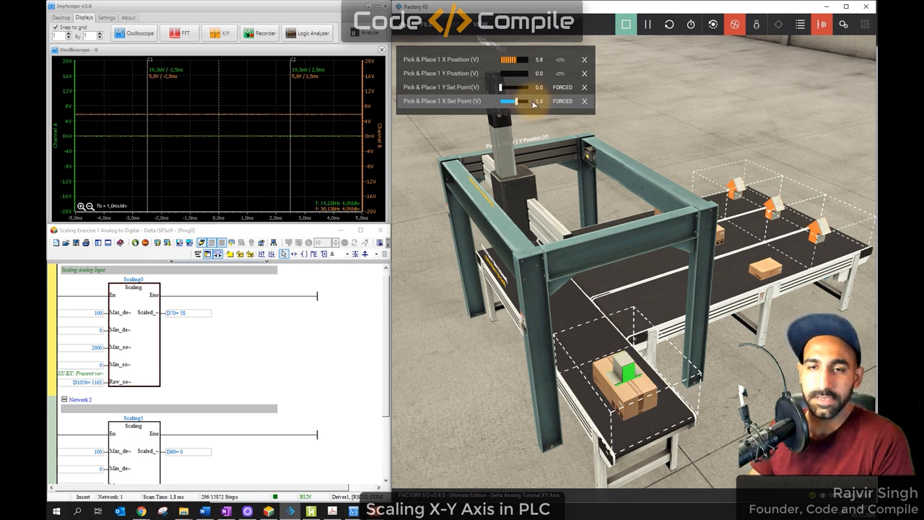
drag(527, 101, 513, 101)
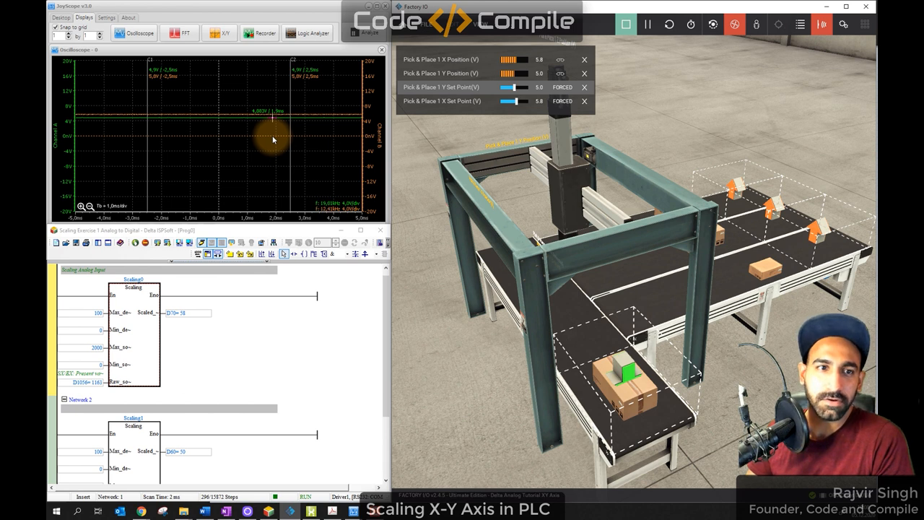
mouse_move(283, 320)
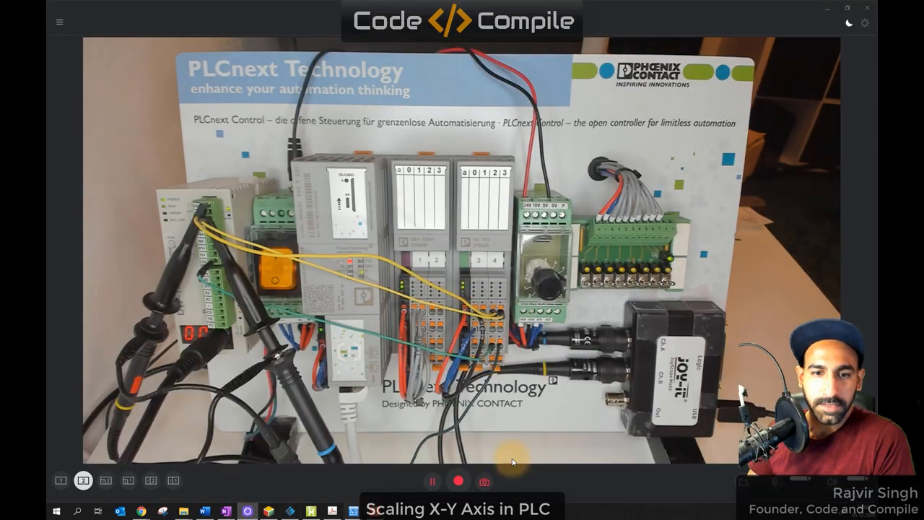
mouse_move(224, 238)
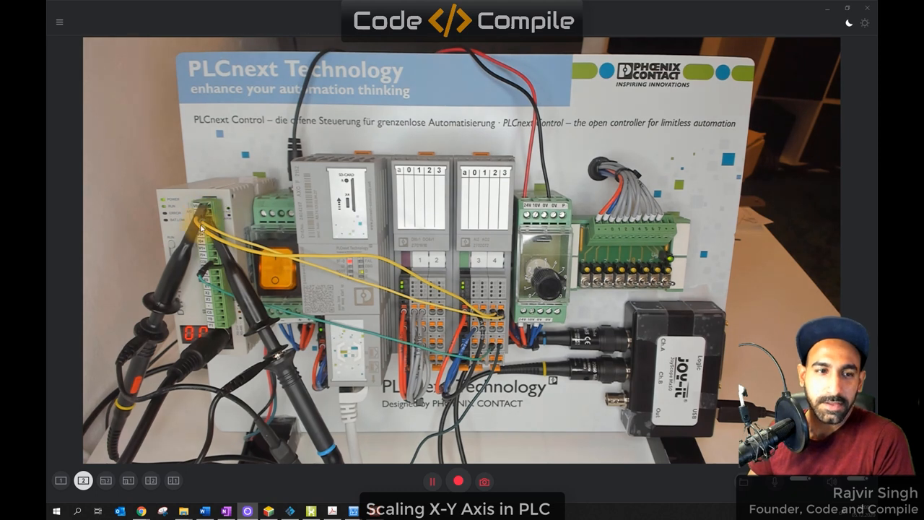
mouse_move(217, 213)
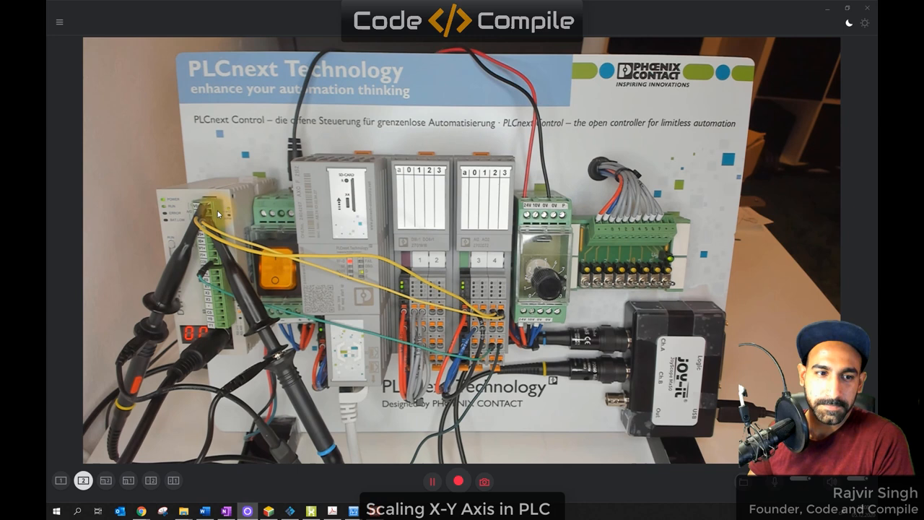
mouse_move(249, 485)
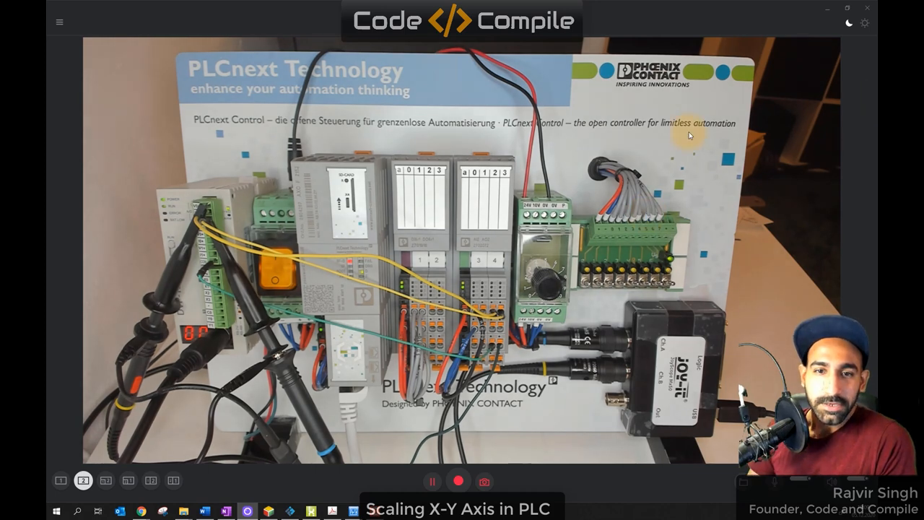
mouse_move(310, 252)
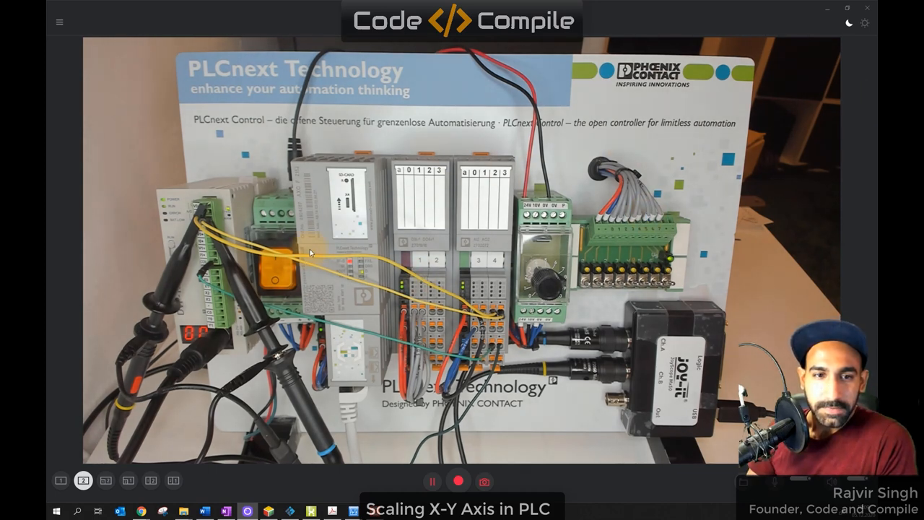
mouse_move(436, 211)
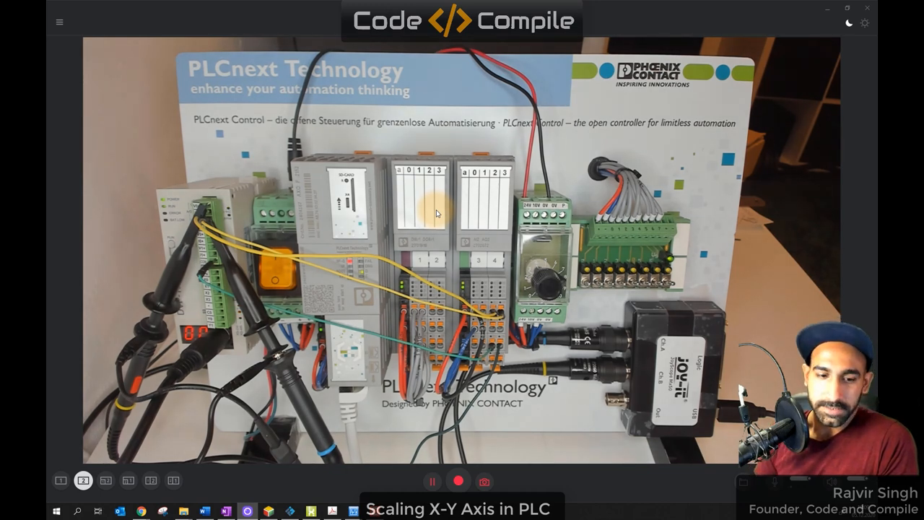
click(312, 511)
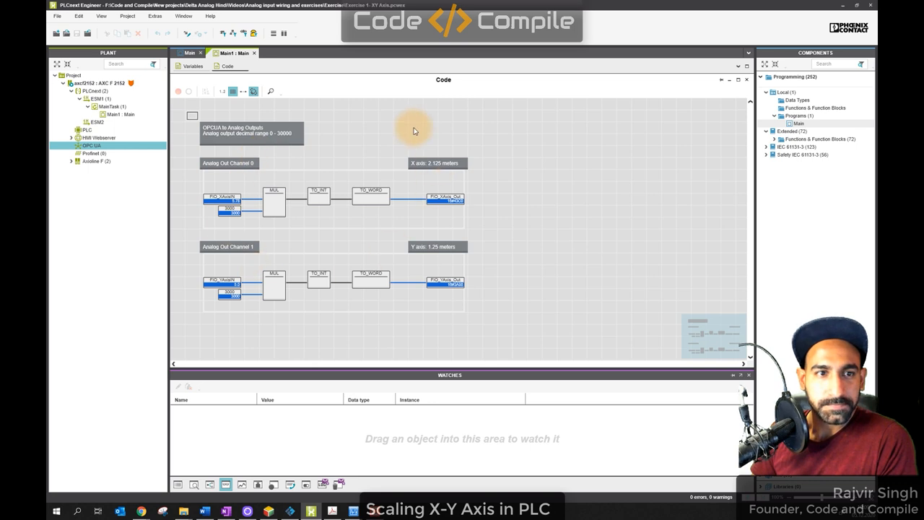
Show the Main program code driving the X and Y analog output channels.
double_click(93, 144)
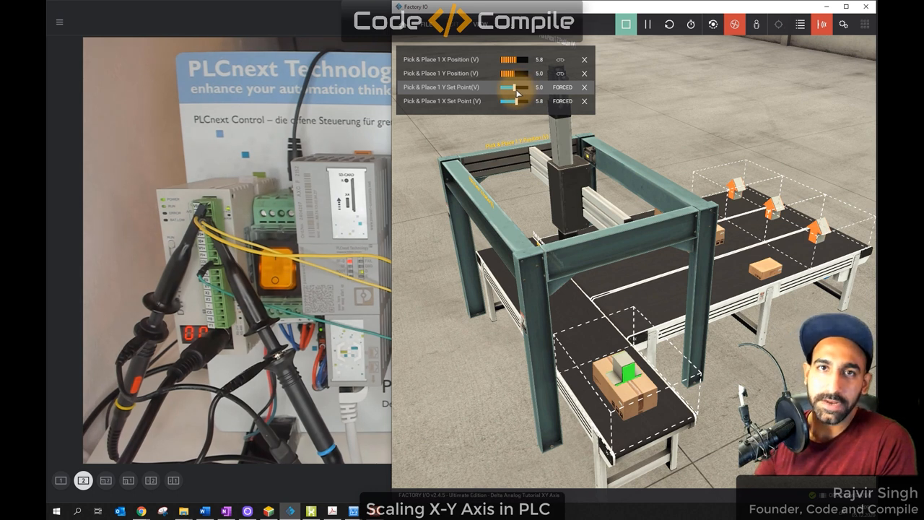
click(562, 86)
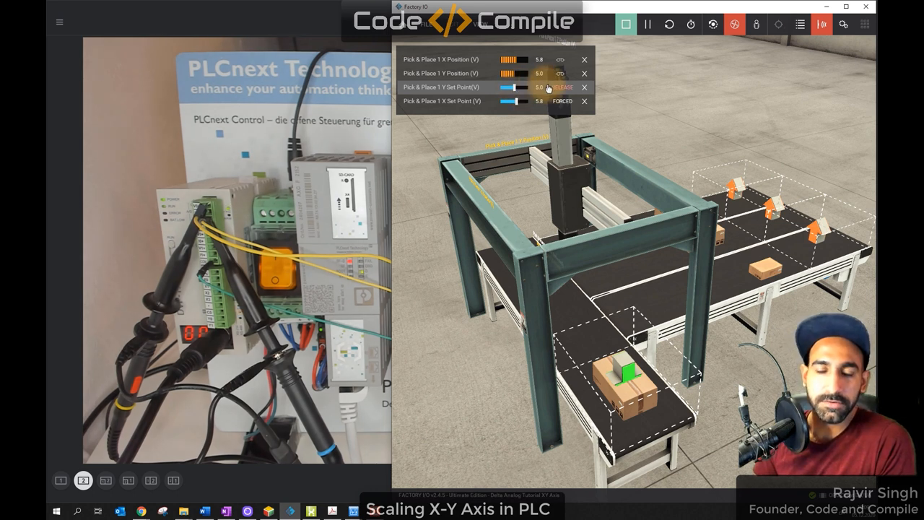
mouse_move(563, 101)
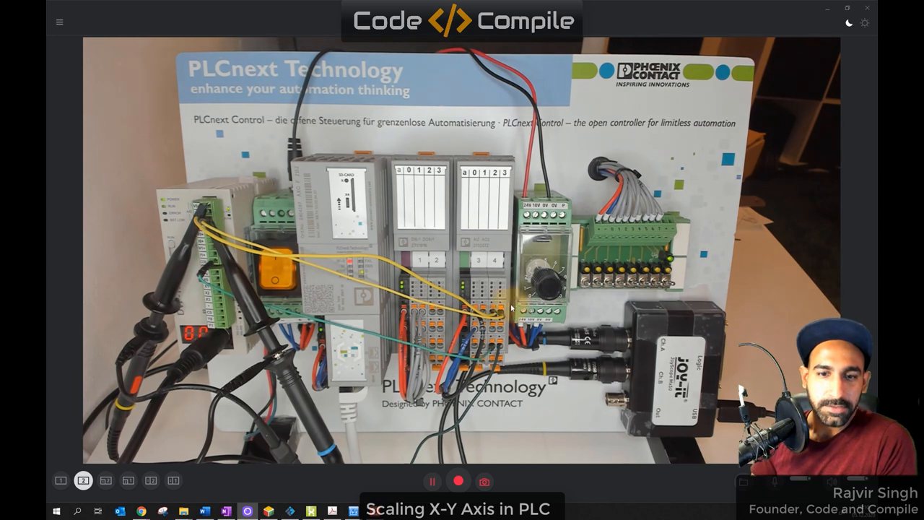
mouse_move(214, 224)
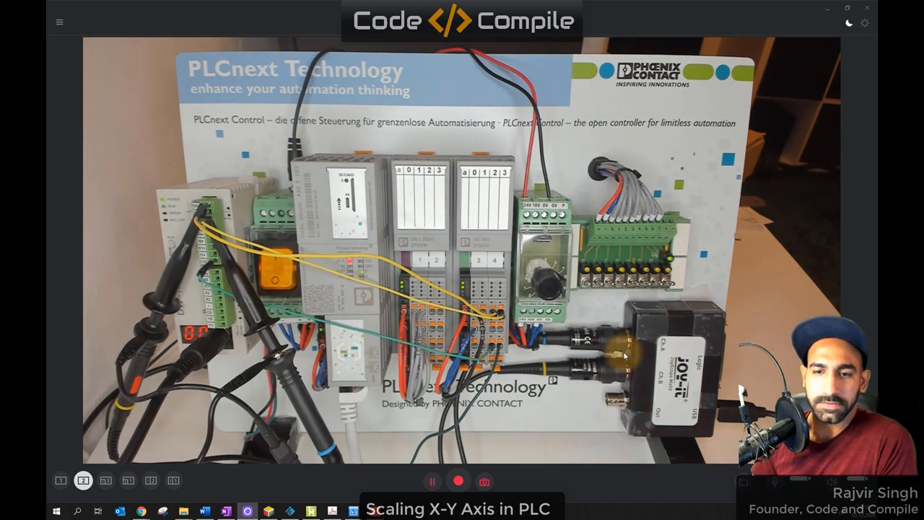
mouse_move(205, 217)
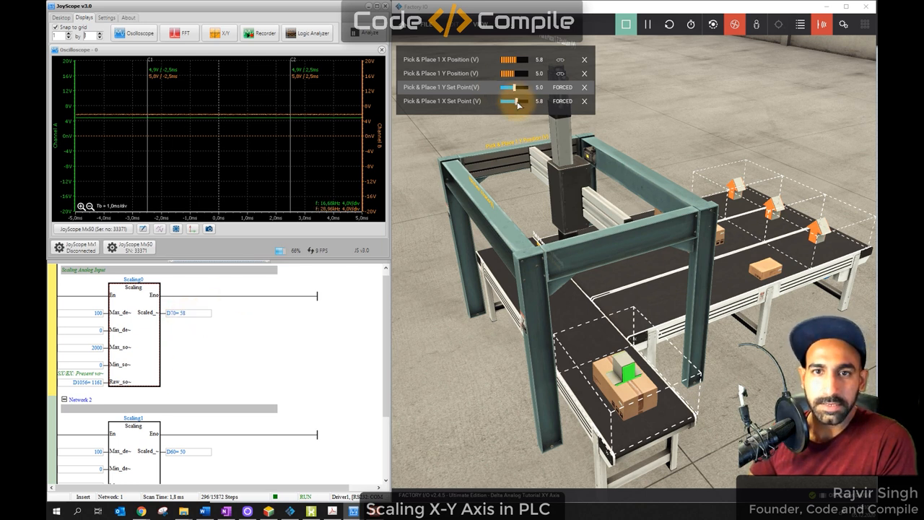
Lower the X set point to about 1.7 V, then push it up to 10 V.
drag(527, 102, 505, 101)
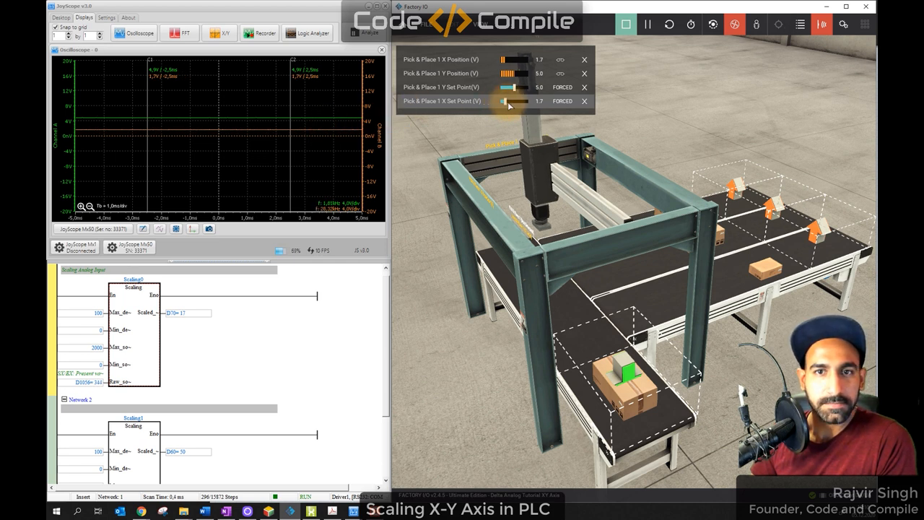
drag(505, 101, 527, 101)
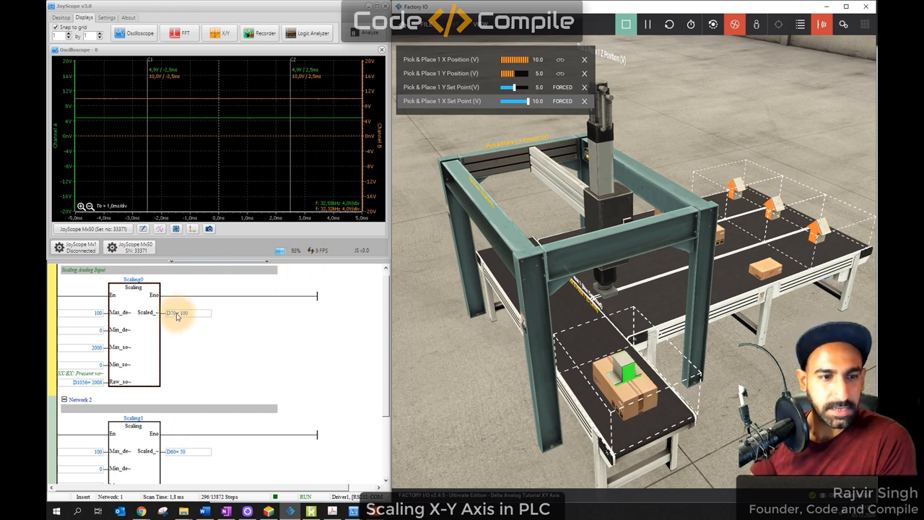
drag(527, 101, 505, 101)
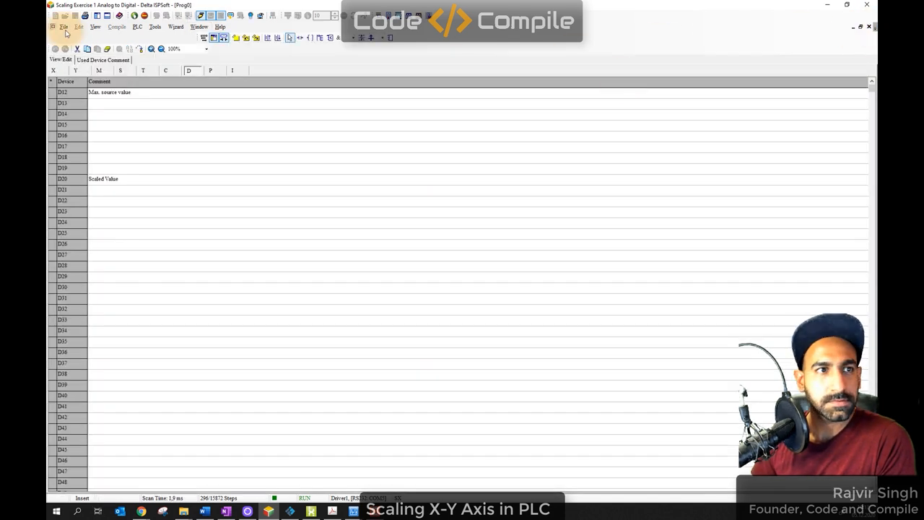
Review the main ladder and the Scaling block's internal arithmetic rungs while monitoring live values.
double_click(117, 163)
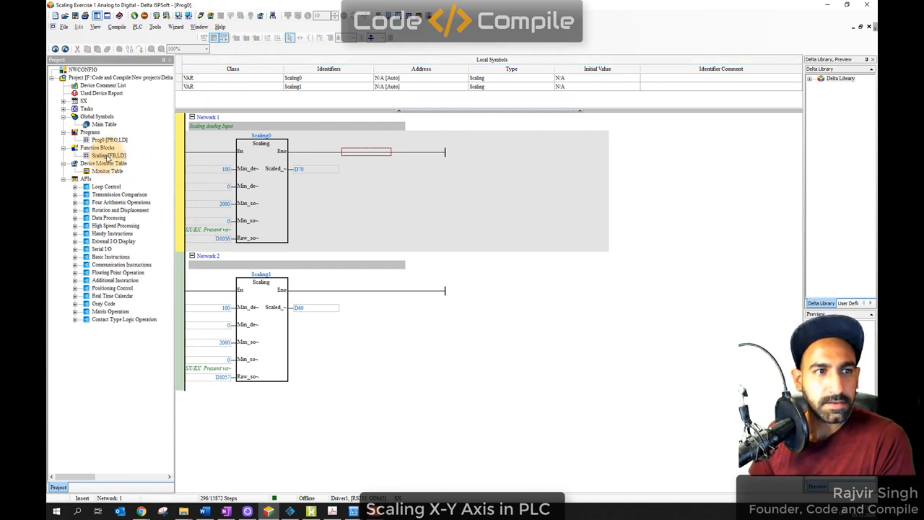
double_click(108, 156)
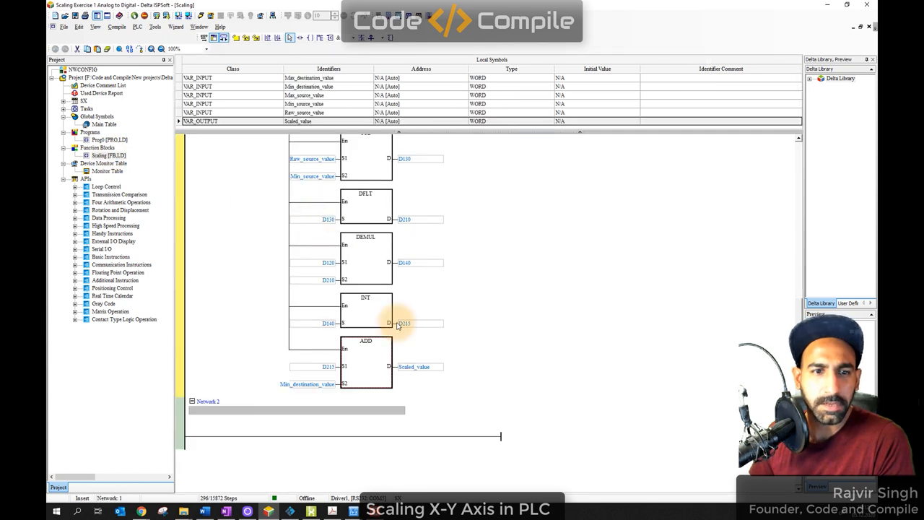
scroll(up, 3)
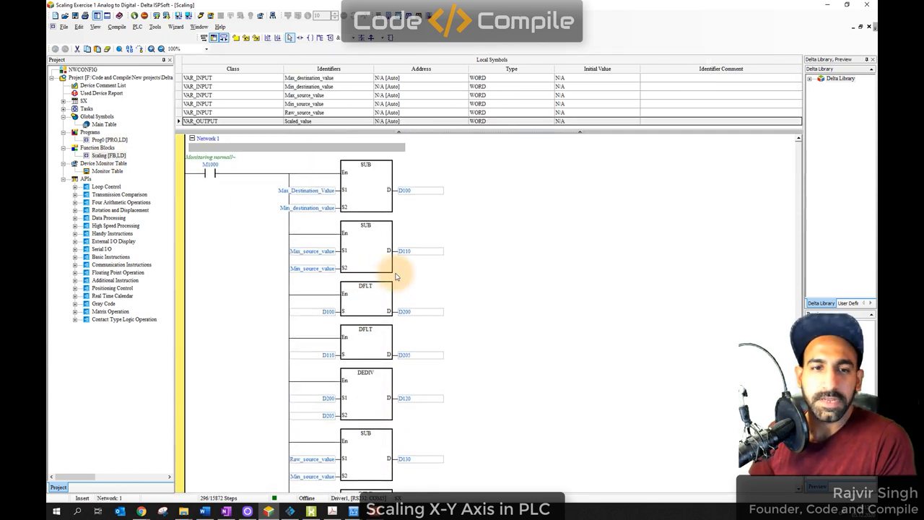
scroll(down, 3)
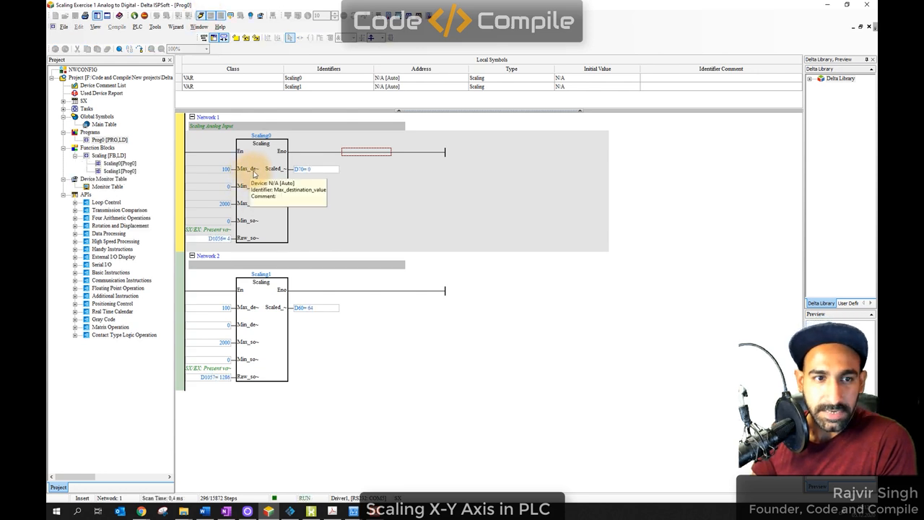
mouse_move(253, 188)
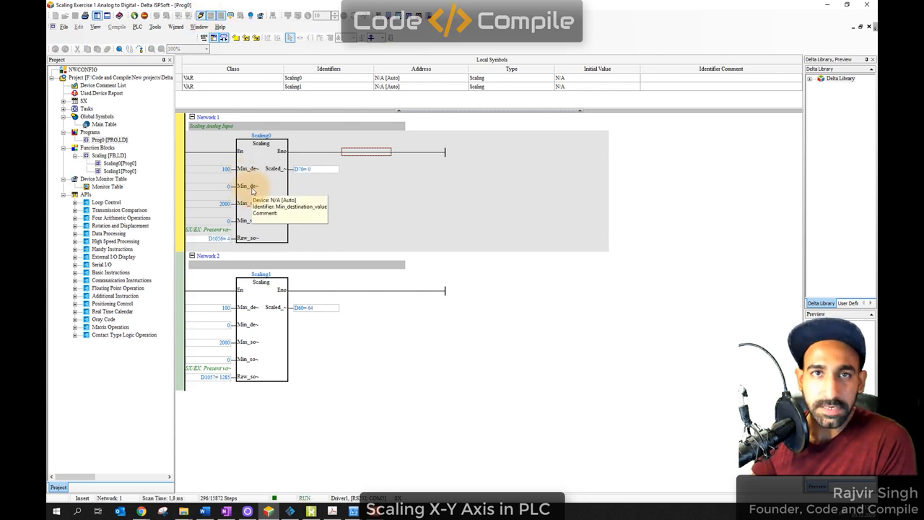
mouse_move(255, 208)
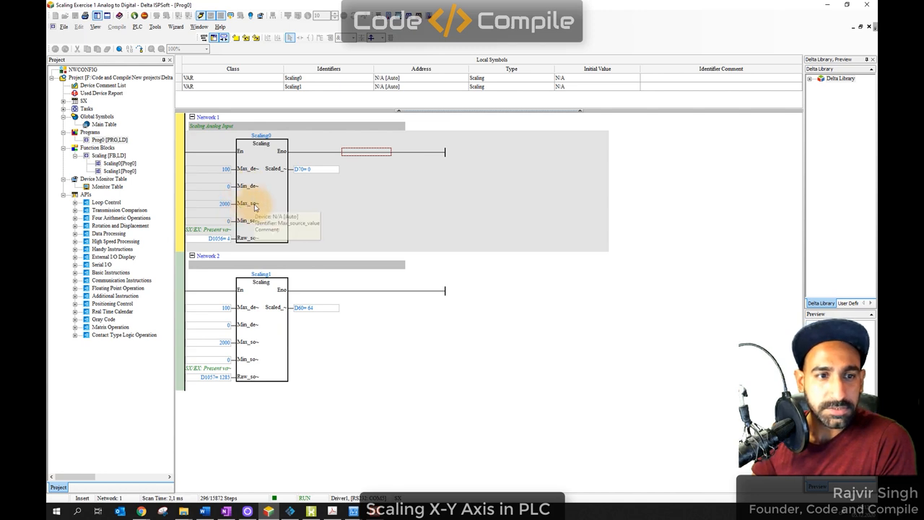
mouse_move(248, 238)
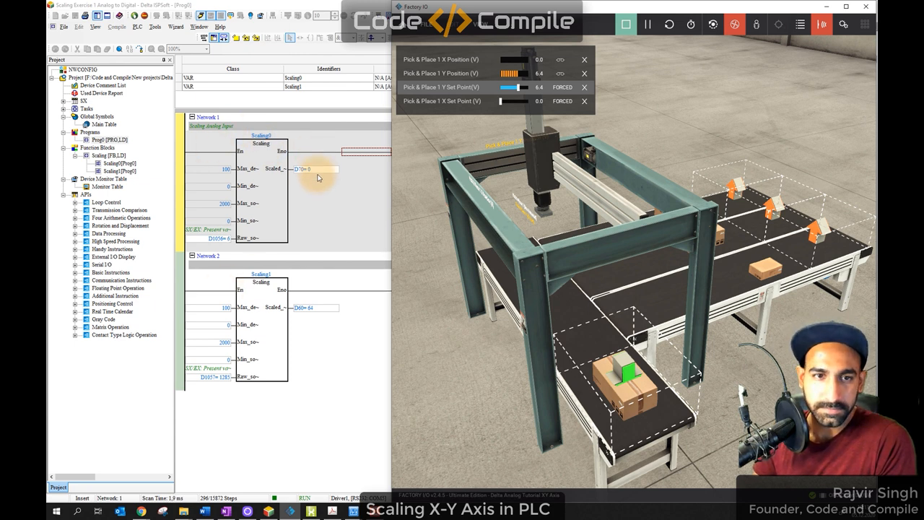
mouse_move(344, 176)
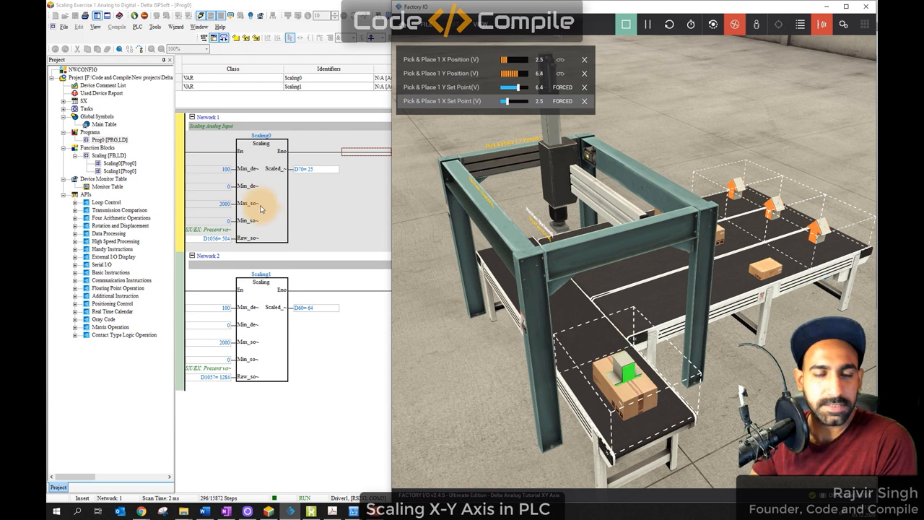
mouse_move(274, 211)
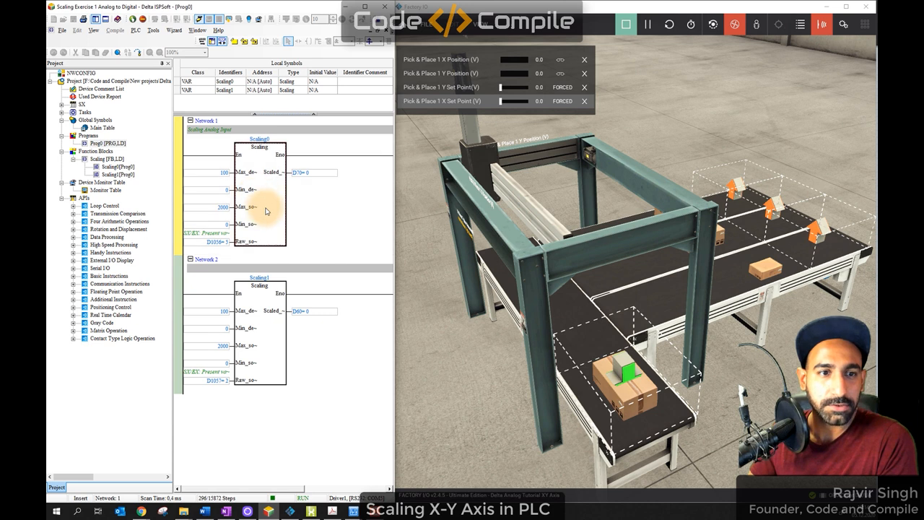
mouse_move(315, 188)
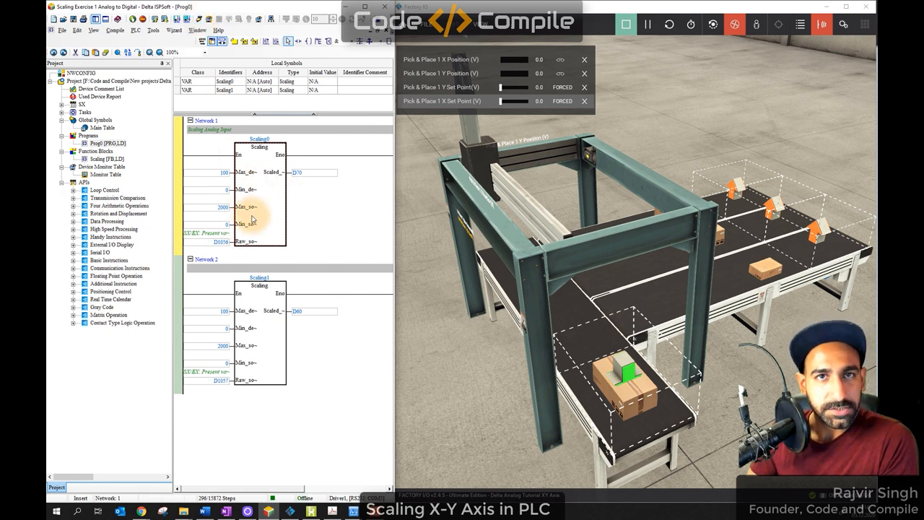
mouse_move(254, 189)
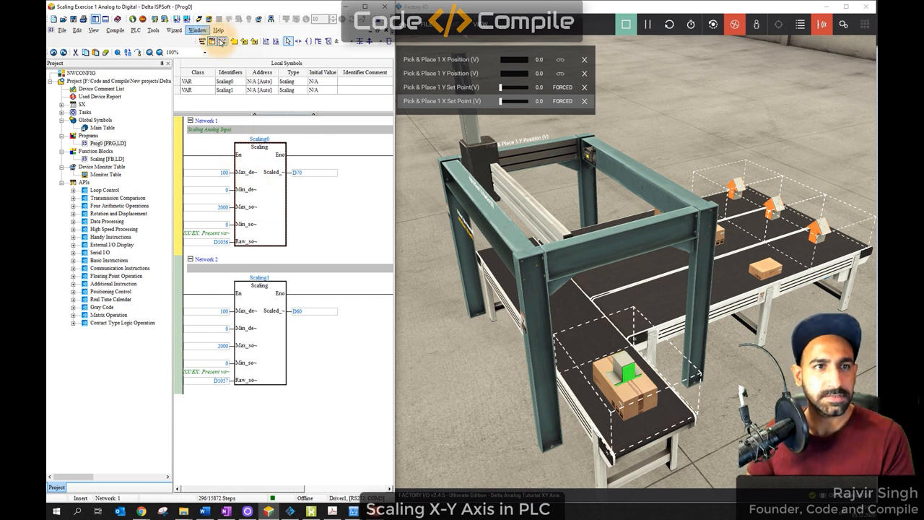
Comment Network 1 and 2 as scaling the X and Y axis inputs to percentage.
click(75, 159)
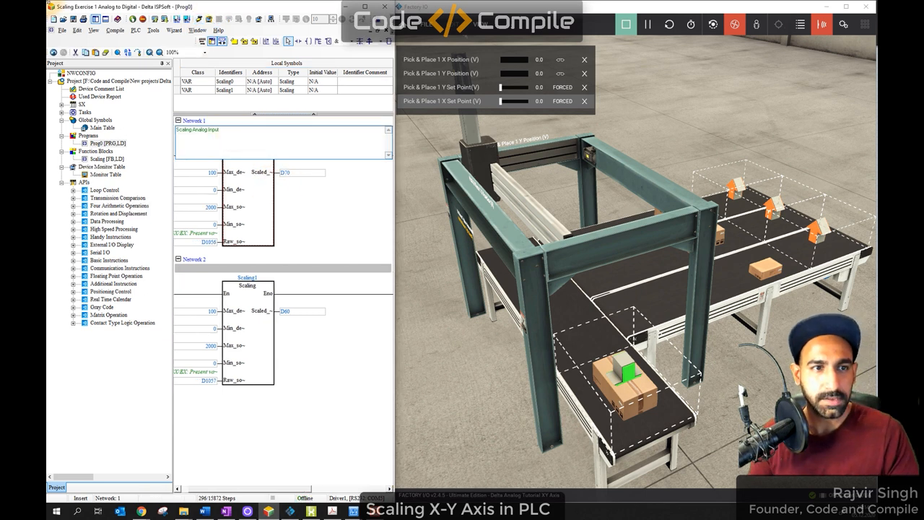
text(X Axis in Percentage)
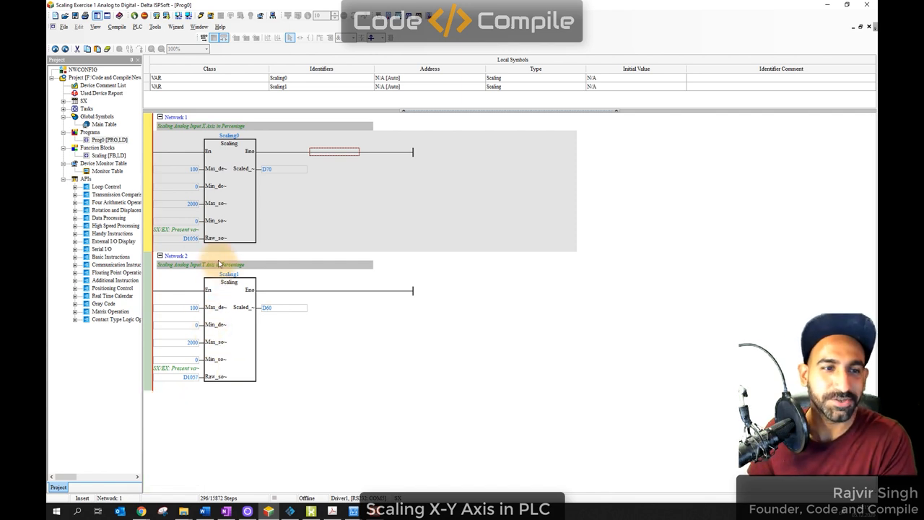
mouse_move(225, 182)
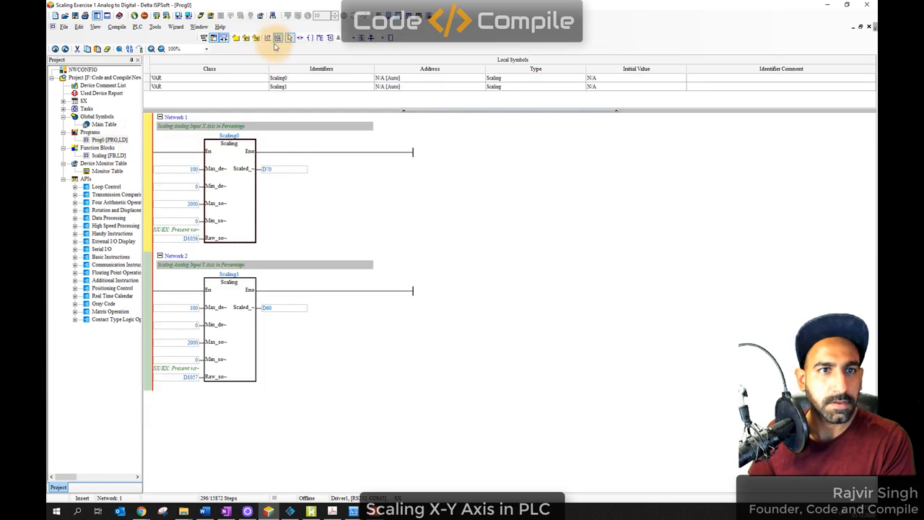
Insert an empty network before the Y axis one holding a new Scaling2 block instance.
click(277, 38)
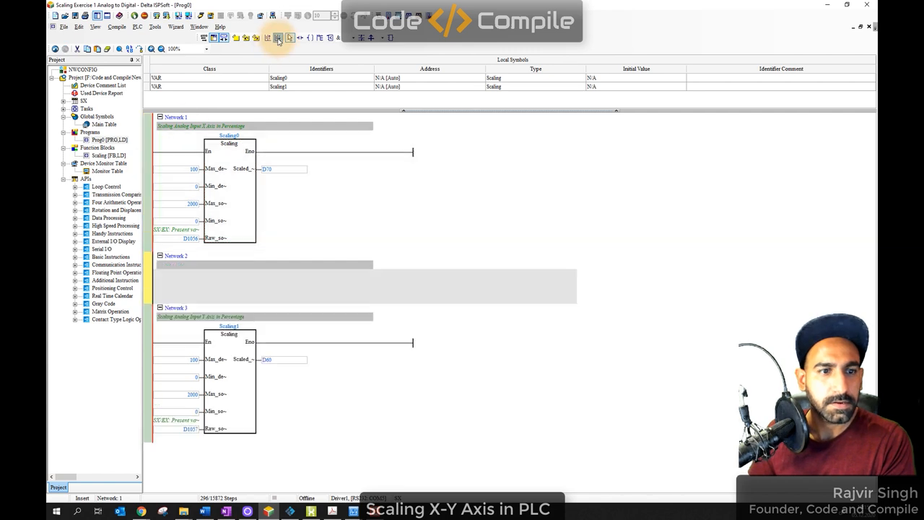
click(277, 37)
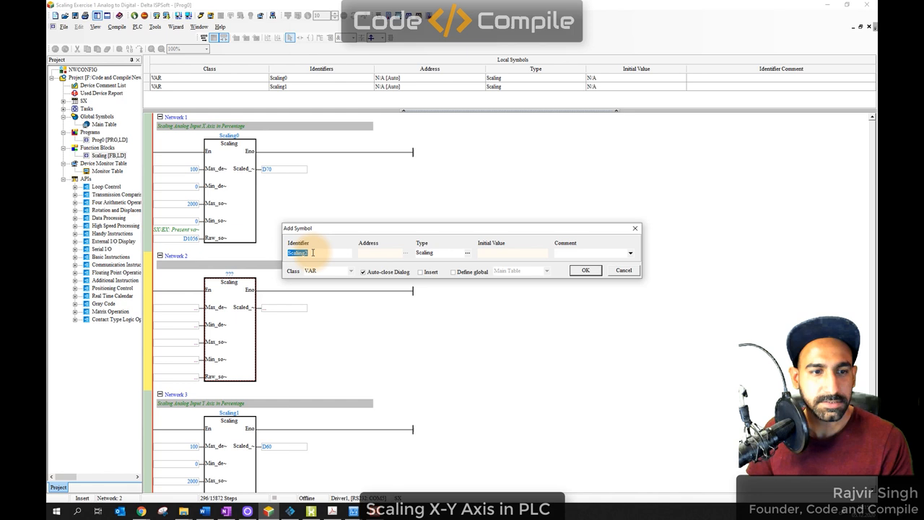
click(584, 270)
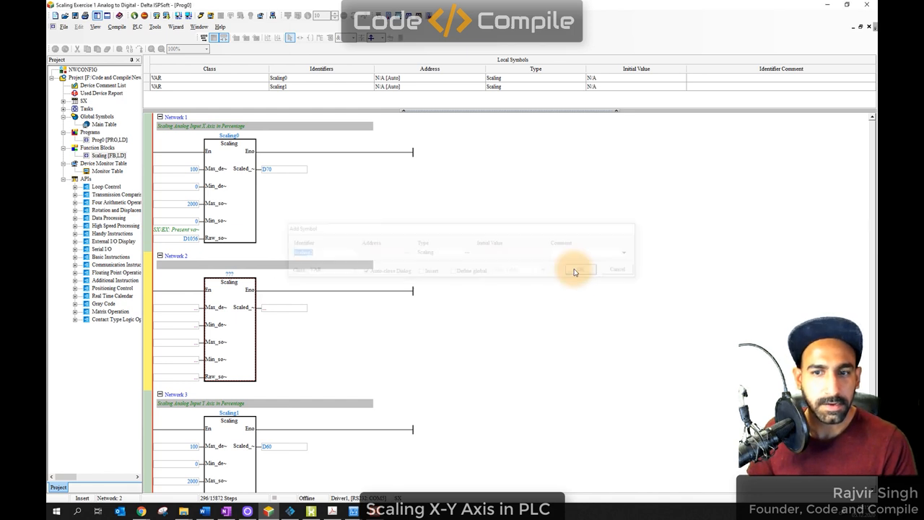
click(578, 270)
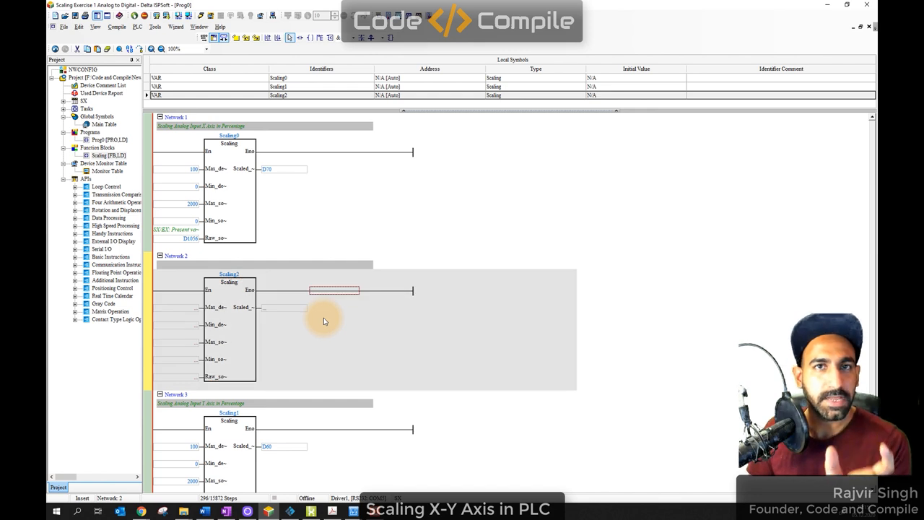
mouse_move(259, 324)
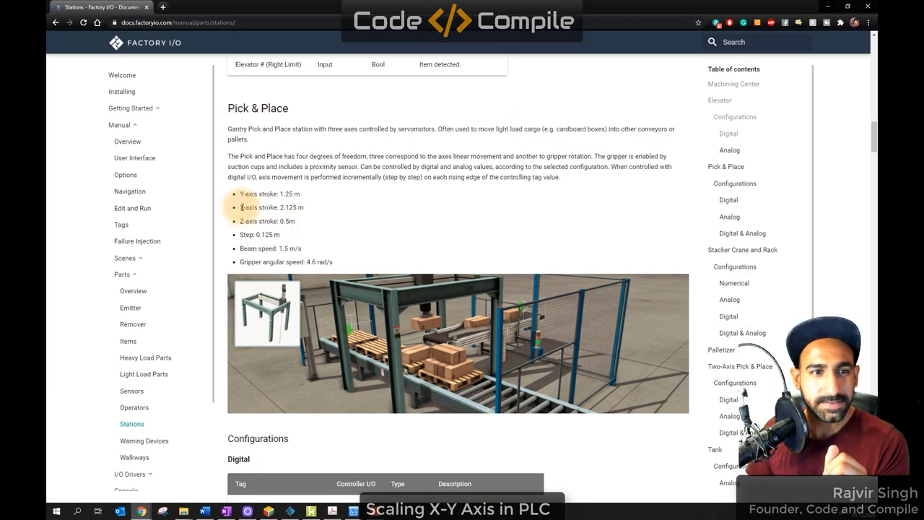
double_click(289, 208)
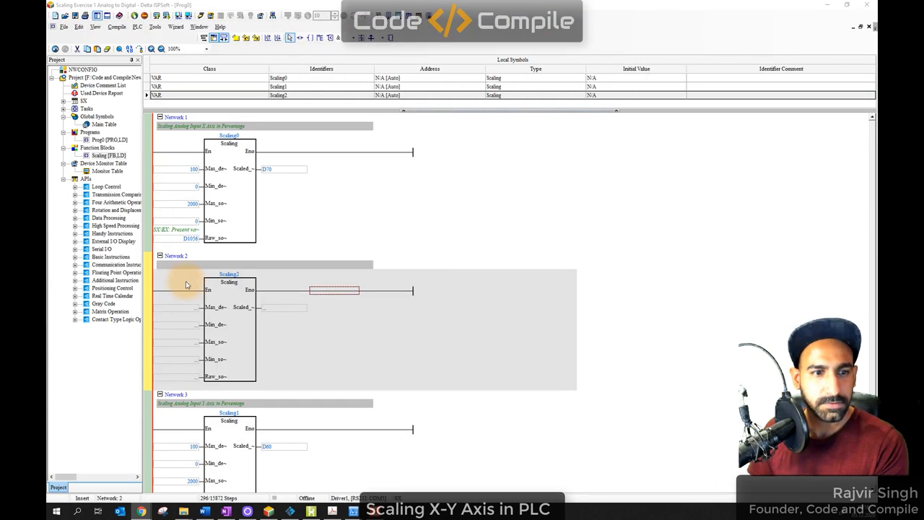
Fill Scaling2's range limits, raw input register and scaled output, and label the network X axis in cm.
click(173, 306)
text(212)
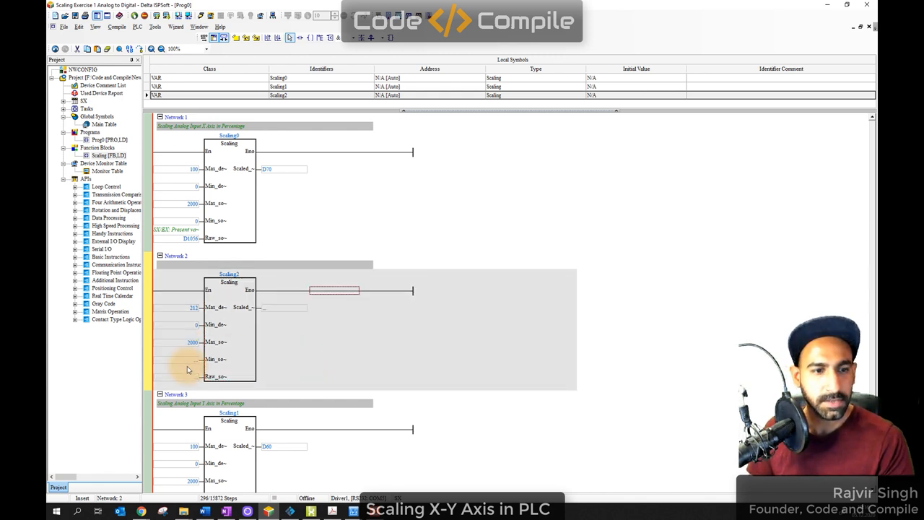
mouse_move(190, 383)
text(D1056)
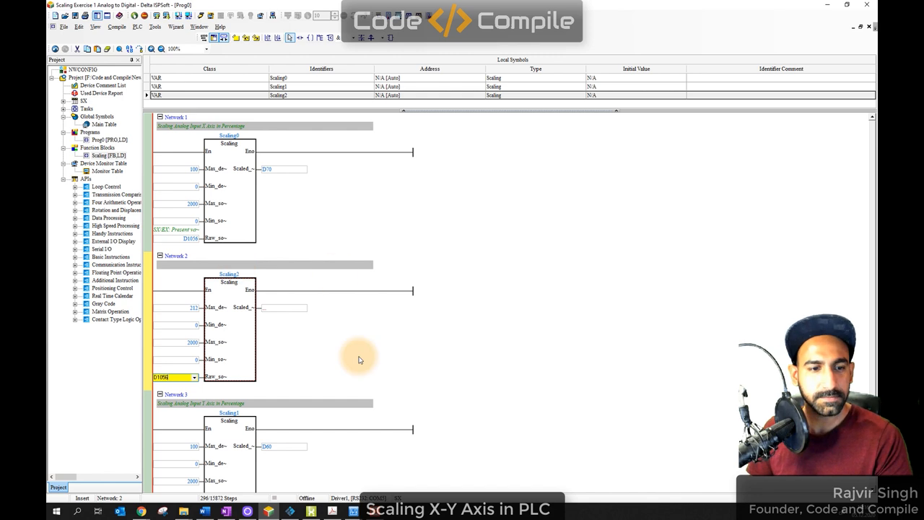
click(281, 308)
text(Scaling Analog Input X Axis in cms)
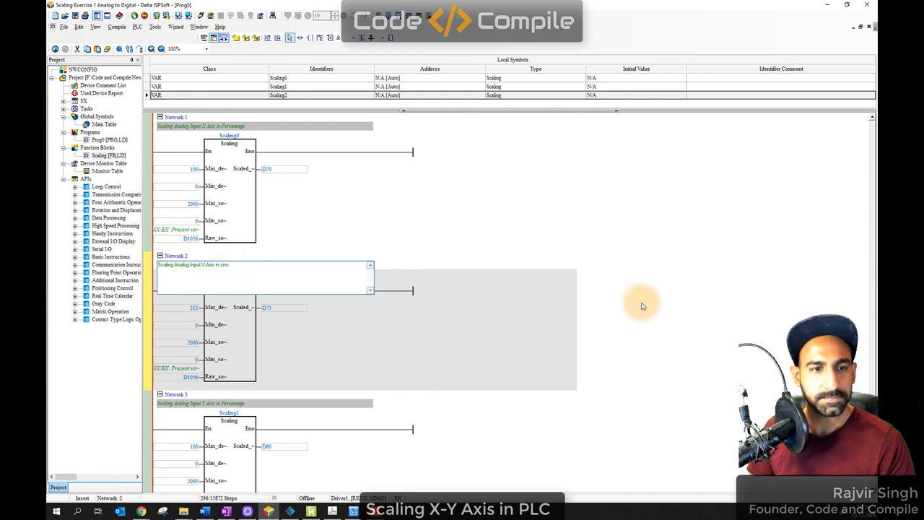
scroll(down, 3)
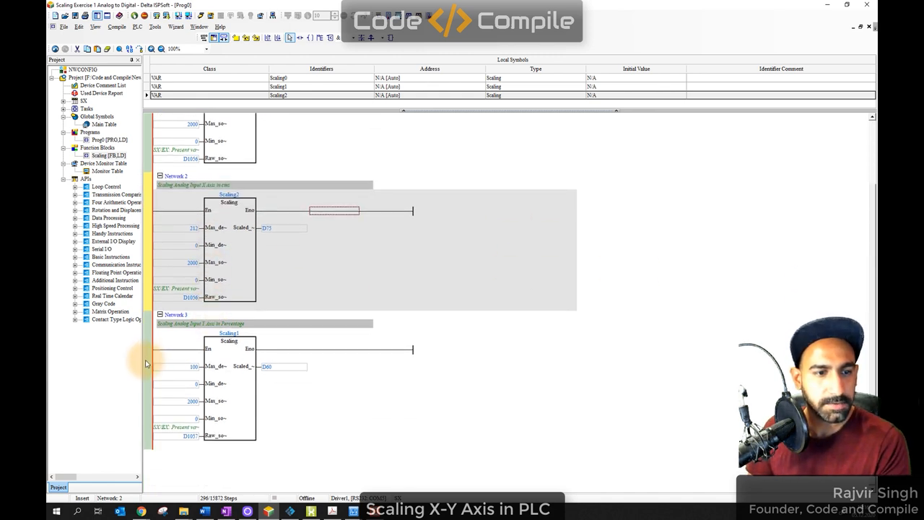
Place a Scaling block in Network 4 and enter its range, raw Y input and scaled centimetre output.
scroll(down, 3)
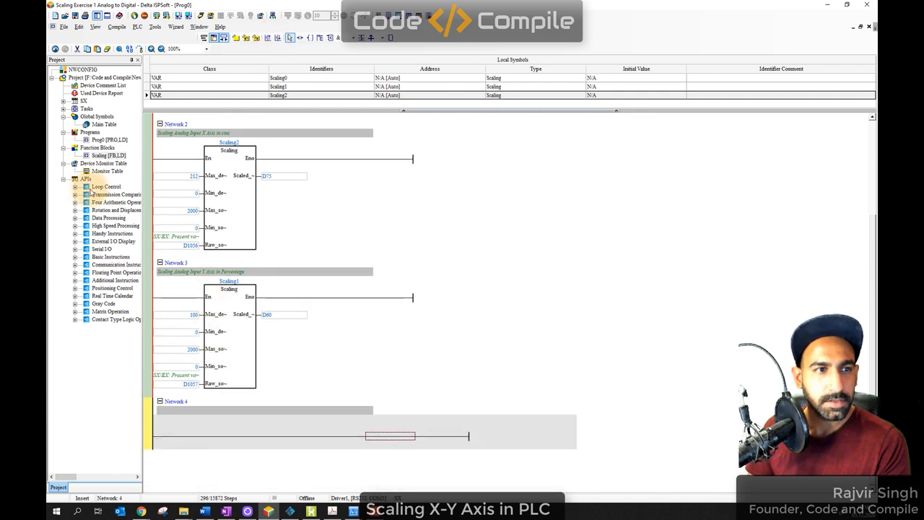
click(393, 436)
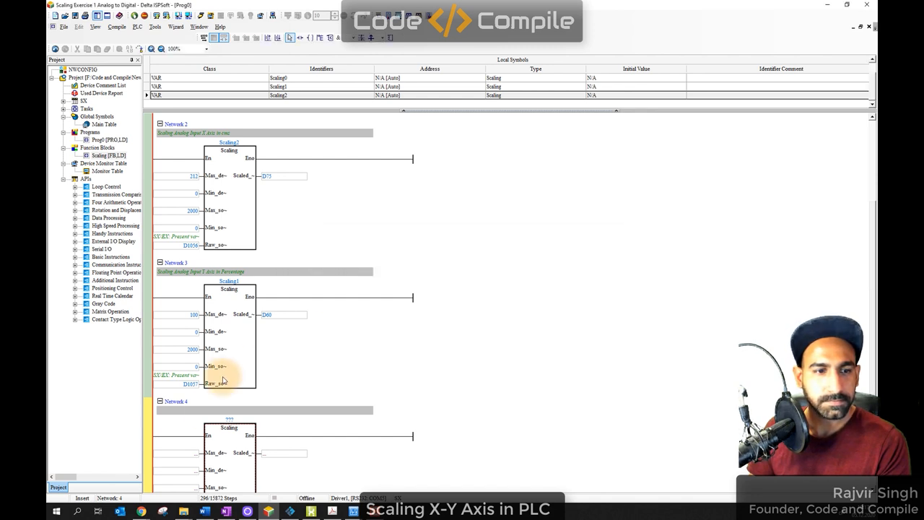
scroll(down, 3)
text(Scaling3)
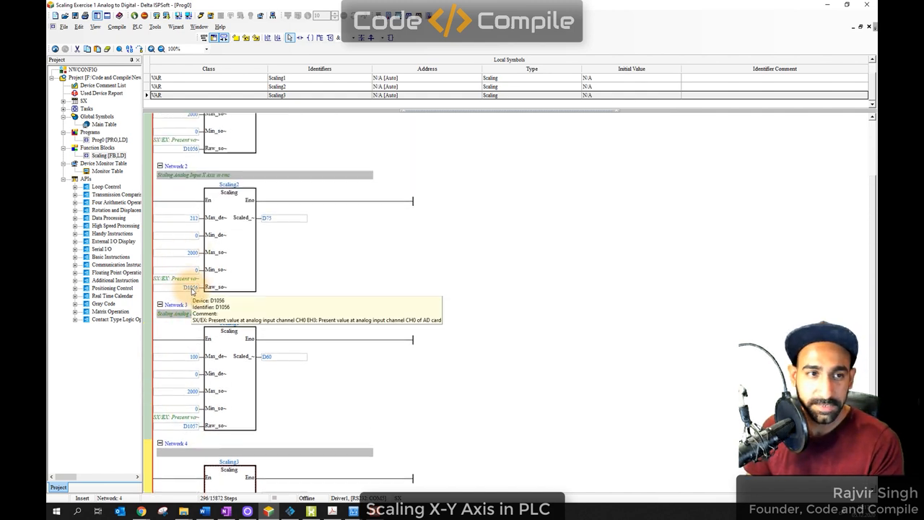
scroll(down, 3)
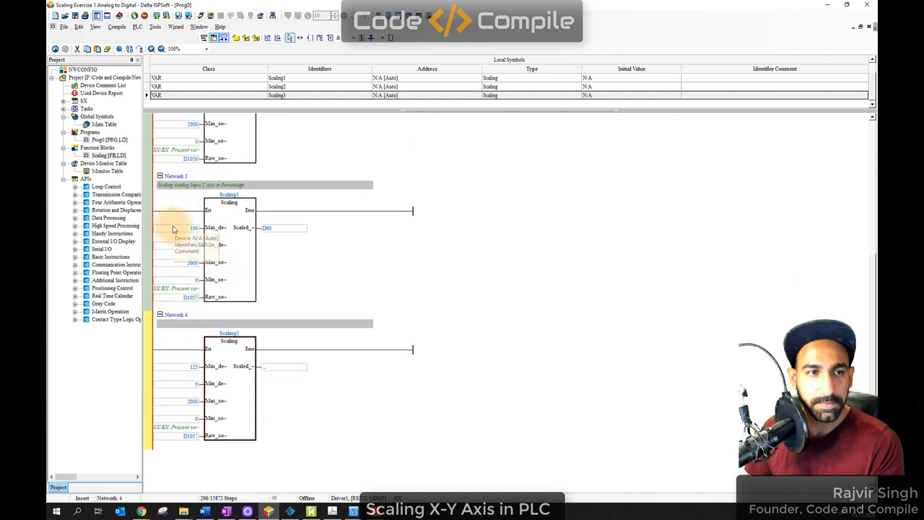
mouse_move(181, 351)
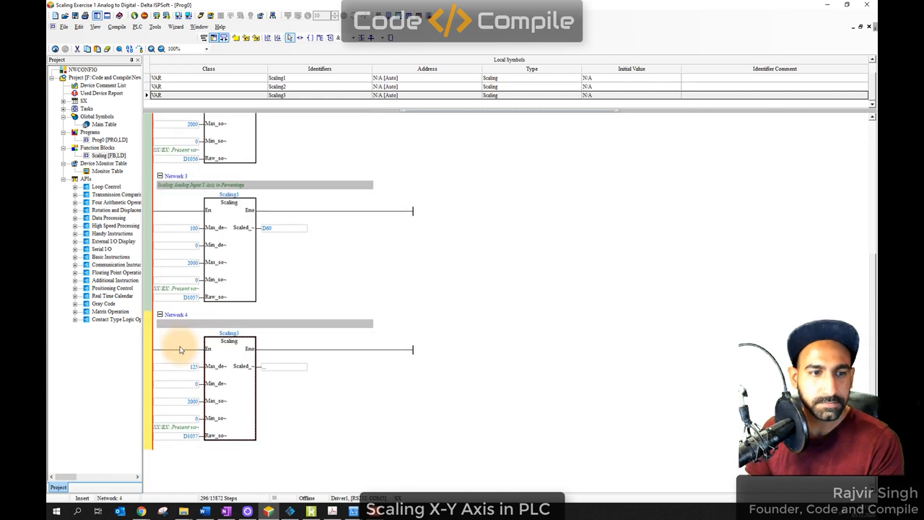
mouse_move(191, 298)
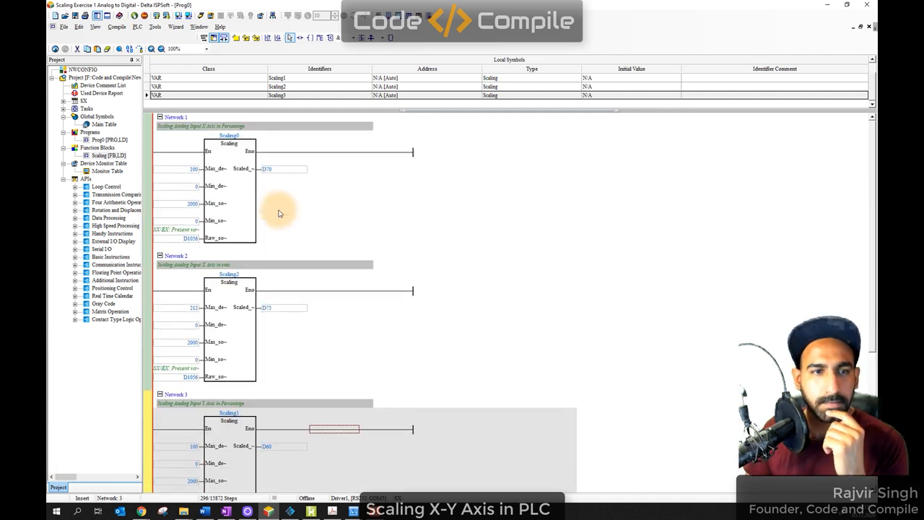
Compile and transfer the program PC=>PLC, accepting the stop-PLC warning.
click(231, 37)
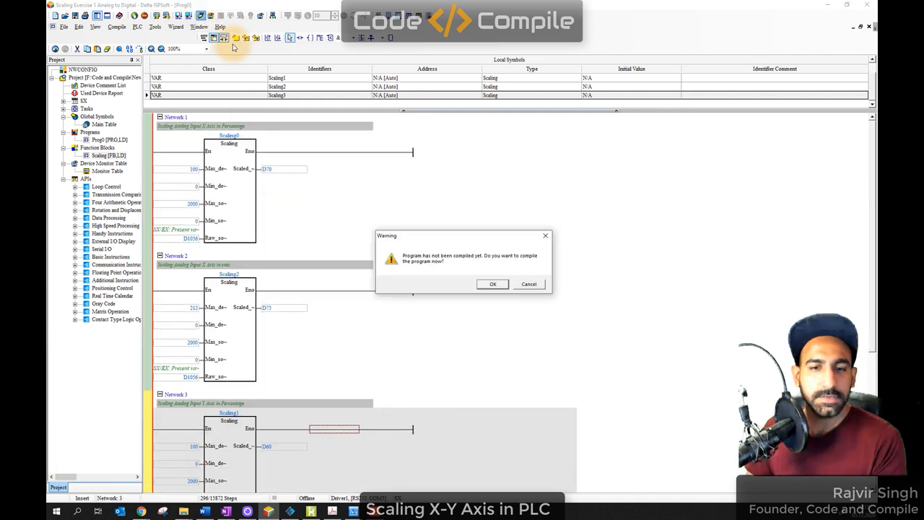
click(493, 283)
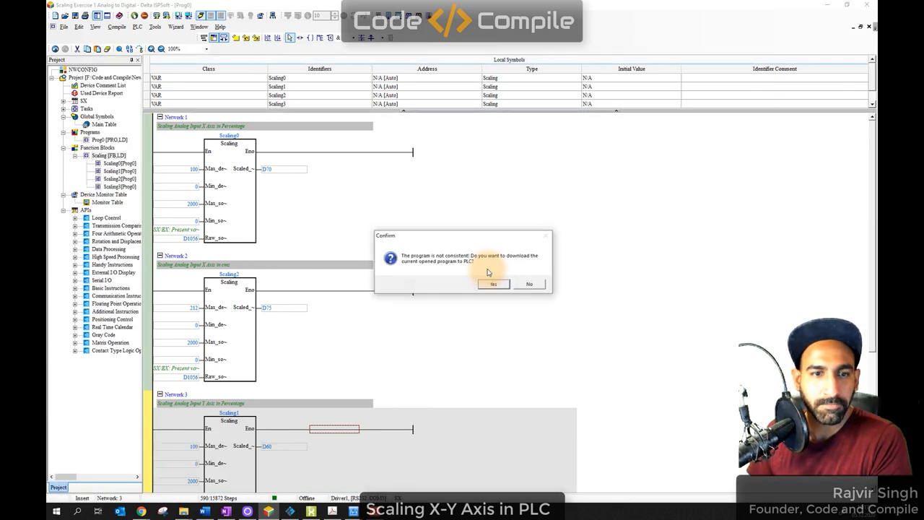
click(494, 283)
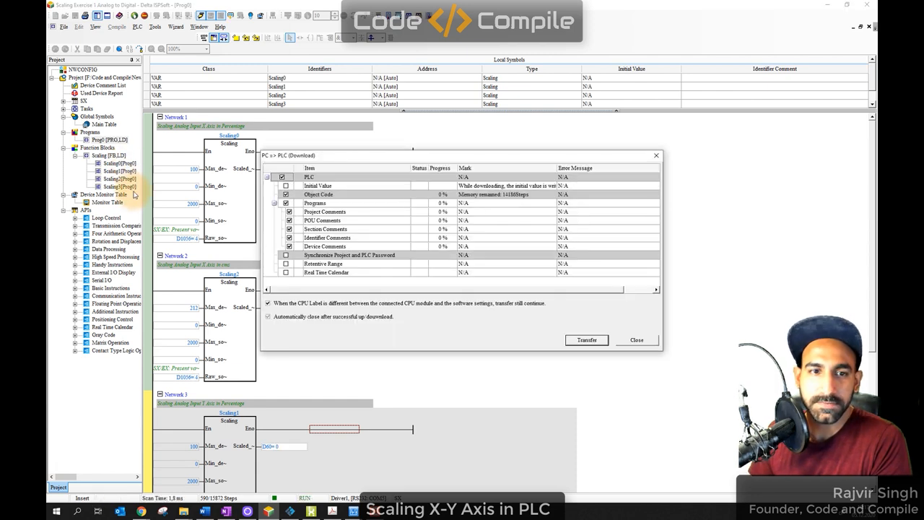
click(586, 341)
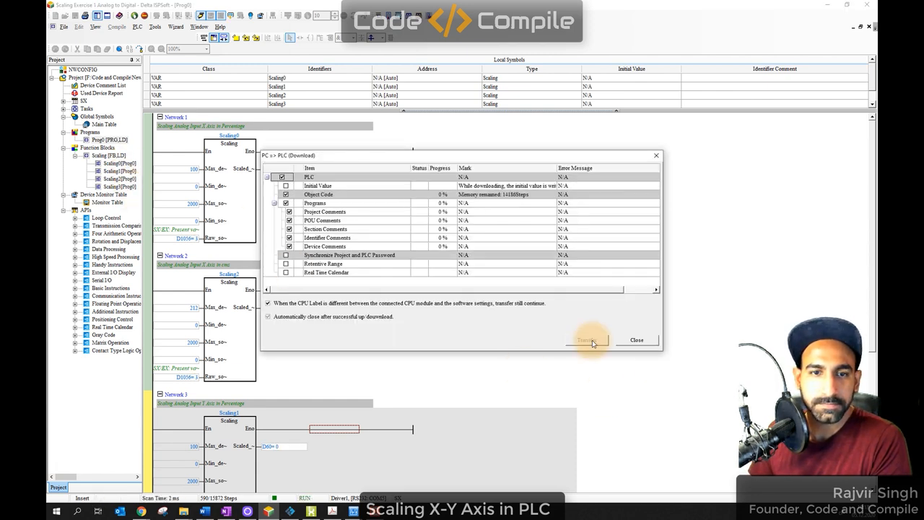
click(586, 339)
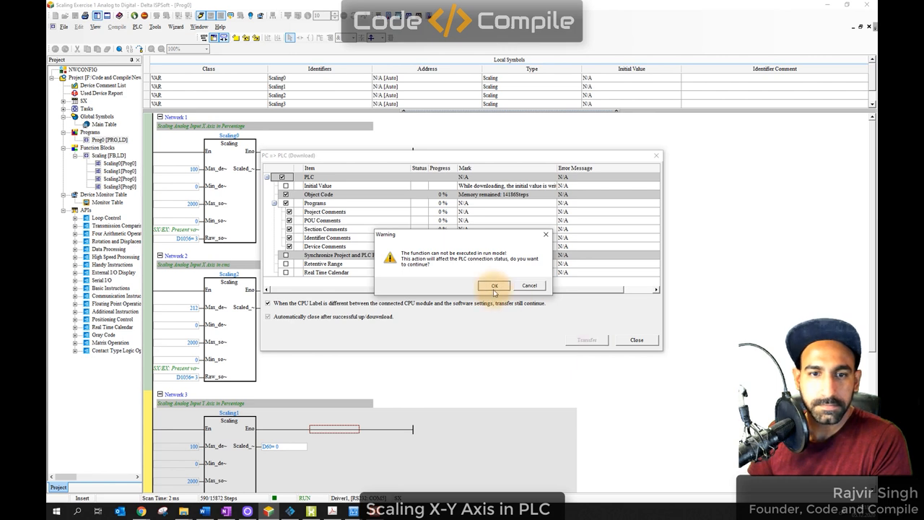
click(493, 286)
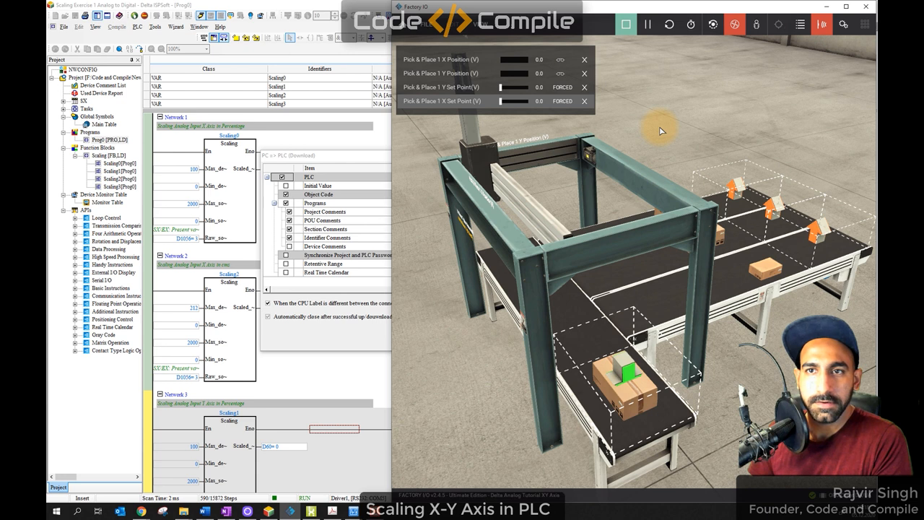
mouse_move(541, 253)
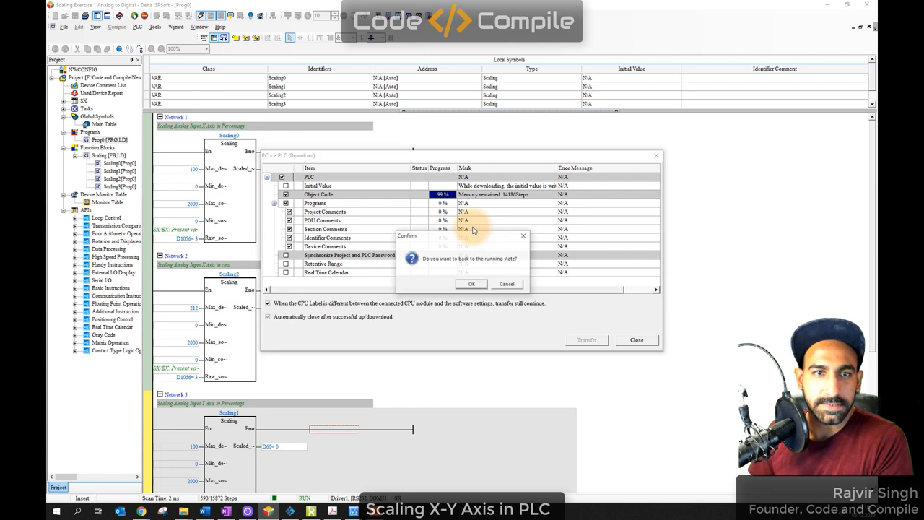
Confirm returning the PLC to running state so monitoring resumes.
click(471, 283)
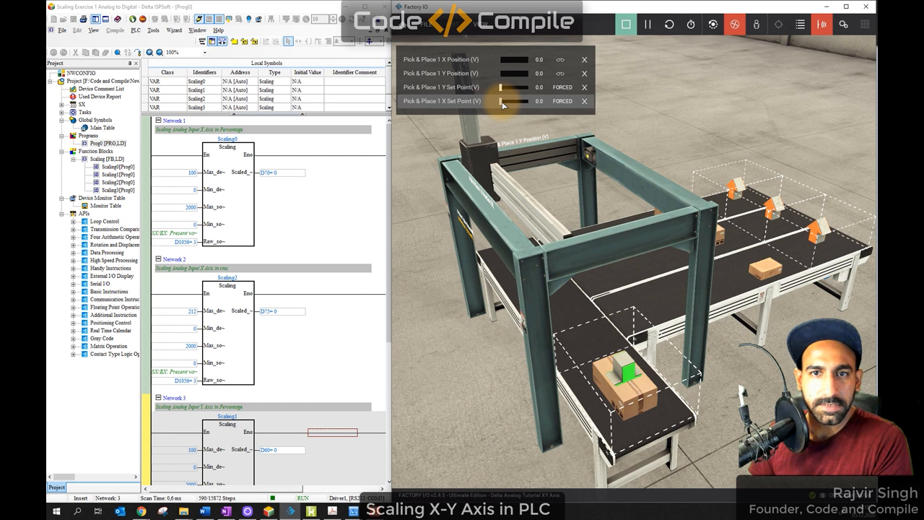
Raise the forced X and Y set points toward 5 V so the gantry moves to centre.
drag(506, 101, 520, 101)
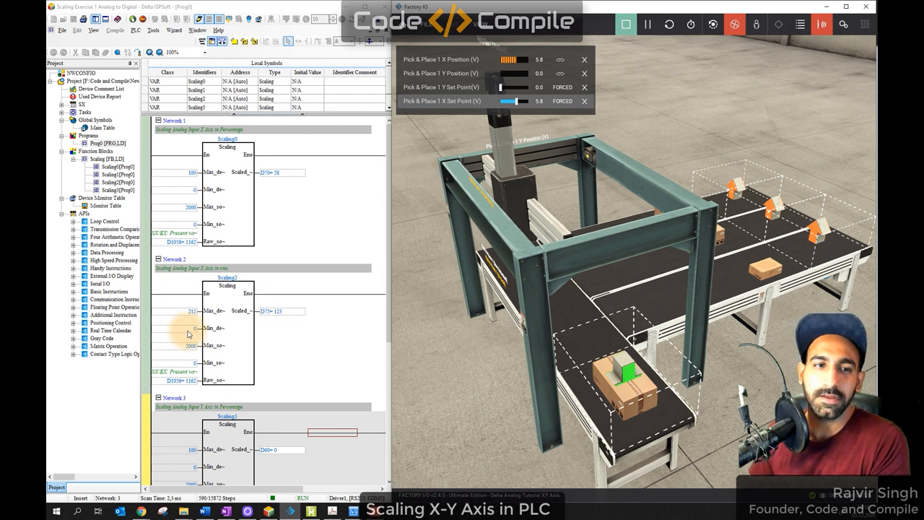
mouse_move(231, 310)
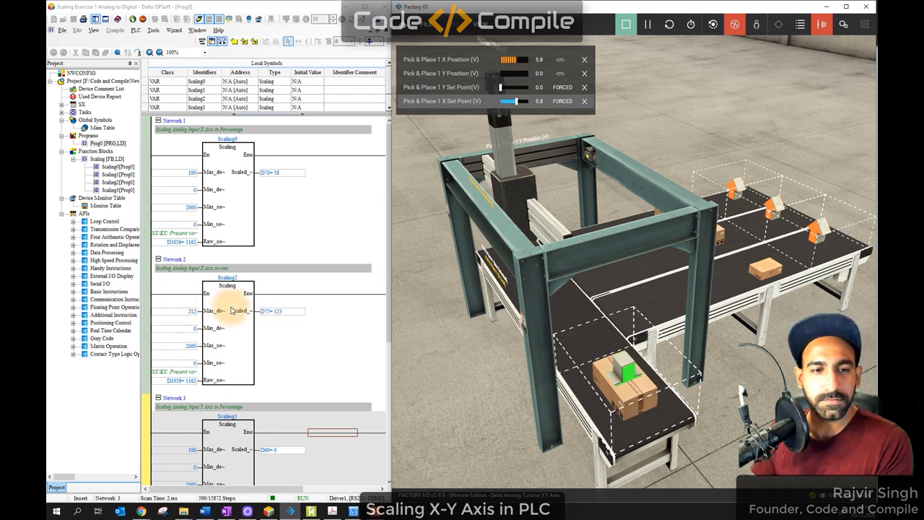
scroll(down, 3)
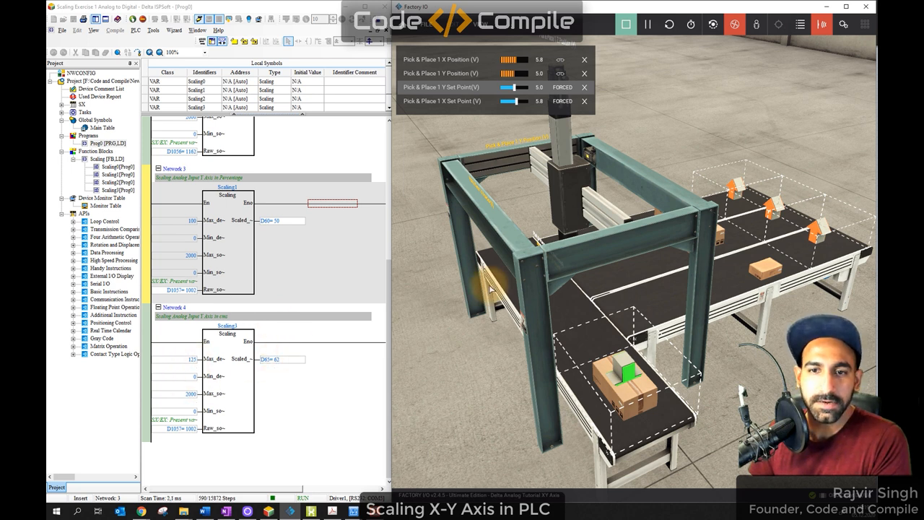
mouse_move(549, 193)
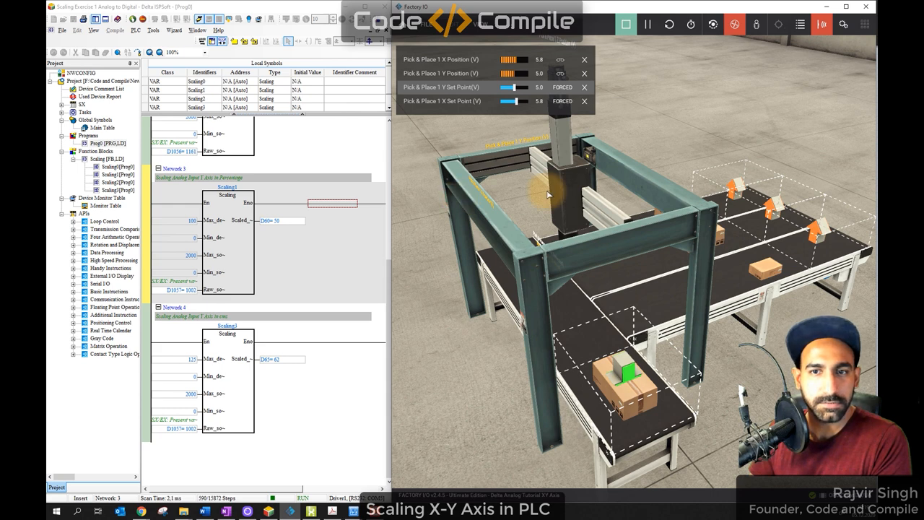
mouse_move(633, 168)
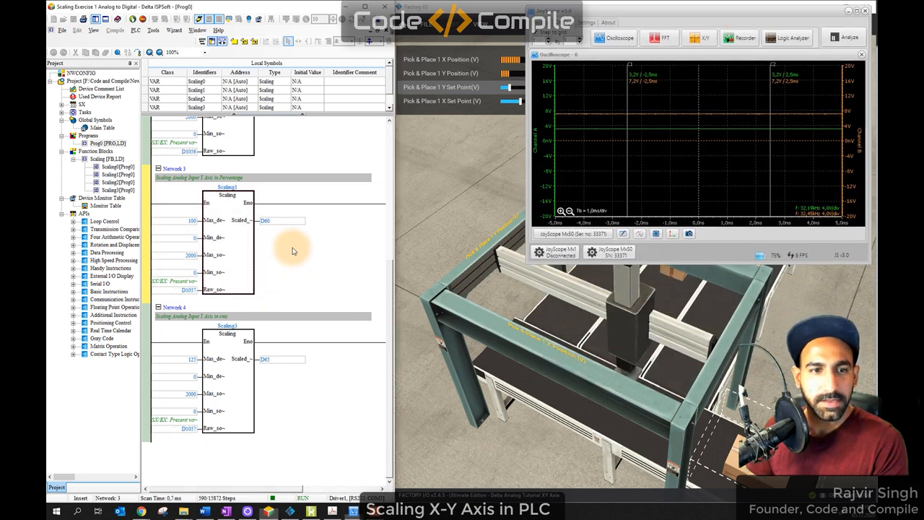
Move the Joy-IT oscilloscope window aside over the ladder view to return to monitoring.
scroll(up, 3)
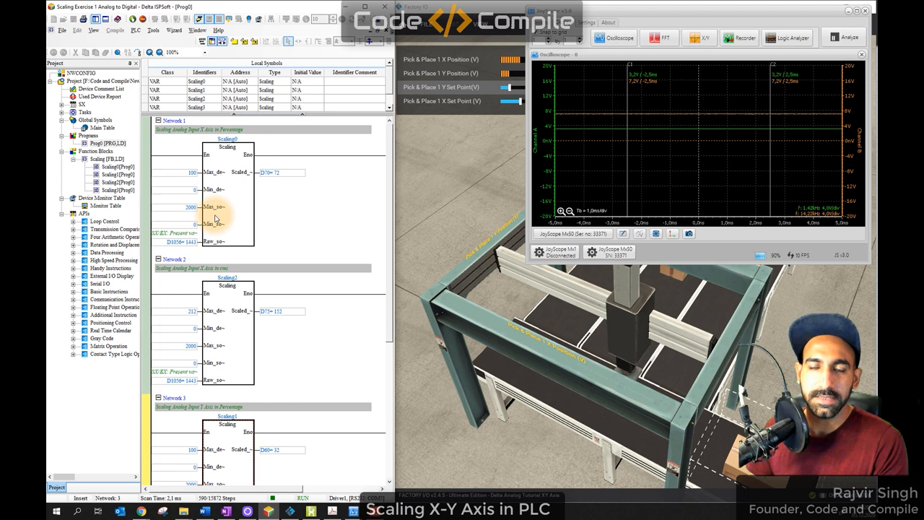
mouse_move(693, 16)
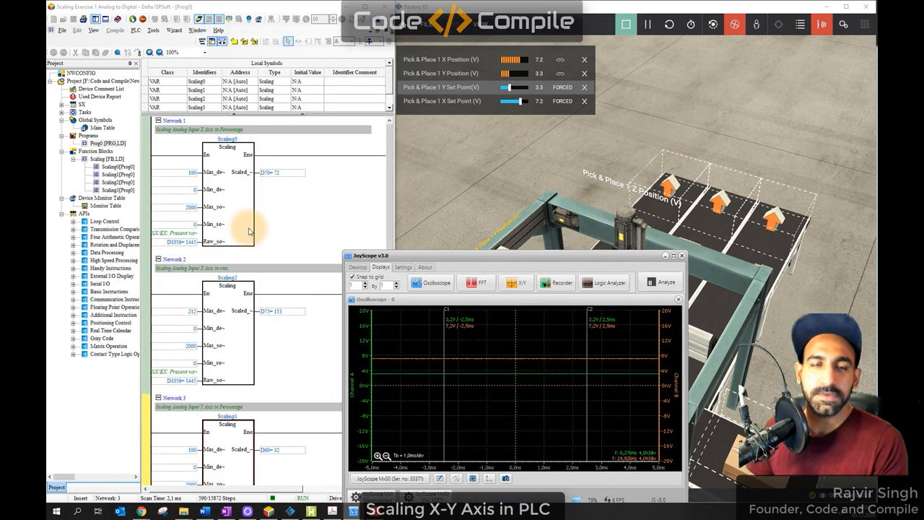
drag(513, 255, 375, 171)
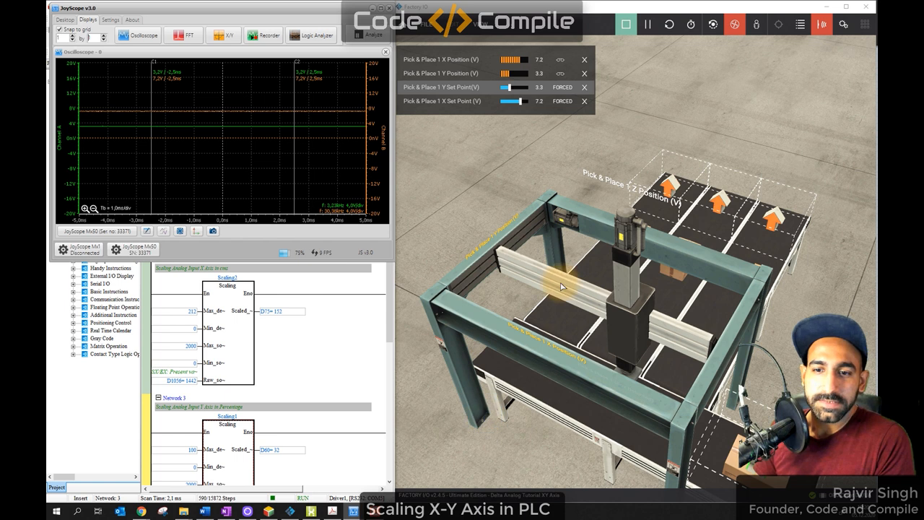
mouse_move(681, 289)
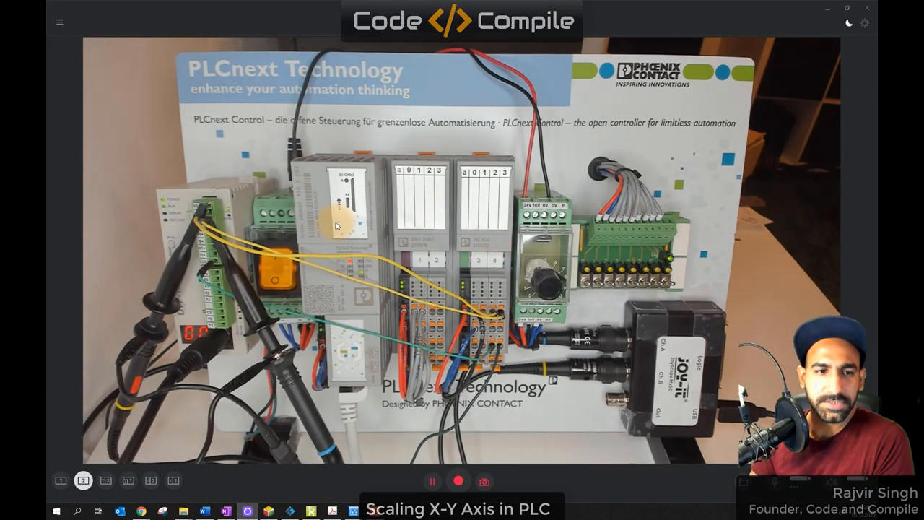
mouse_move(202, 231)
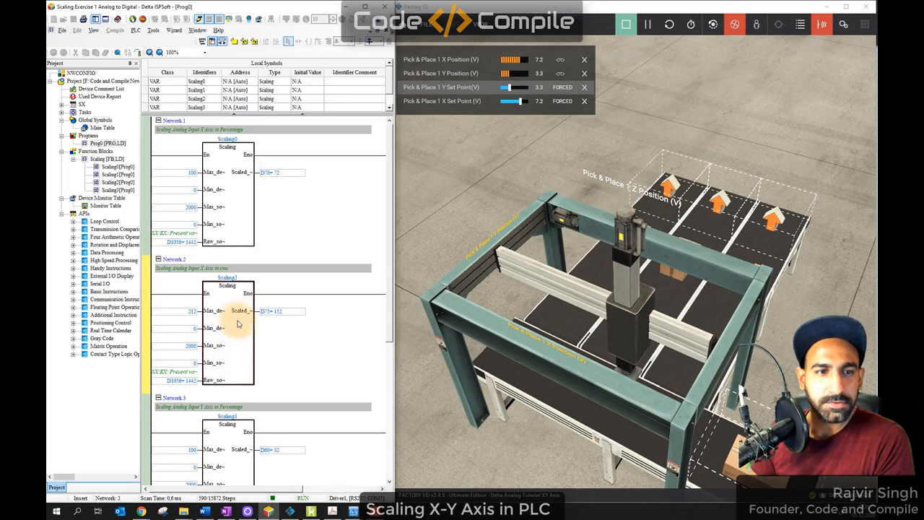
mouse_move(283, 185)
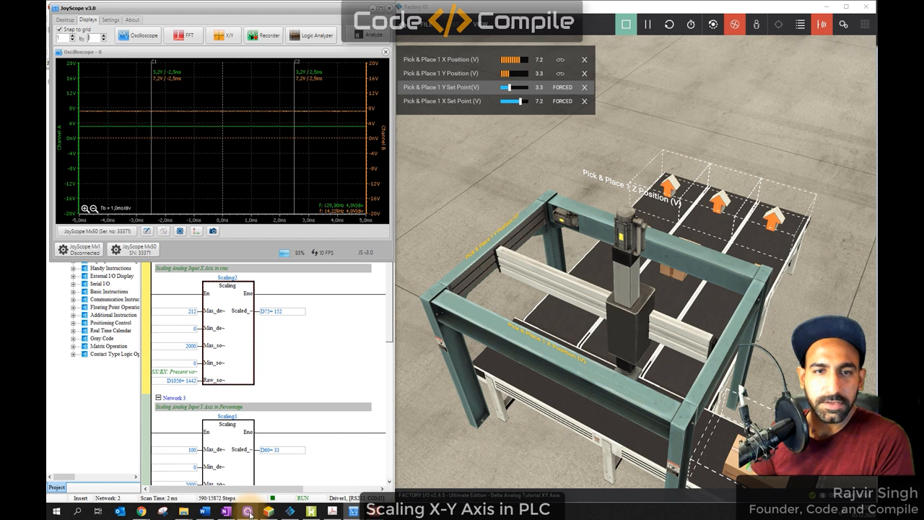
mouse_move(249, 511)
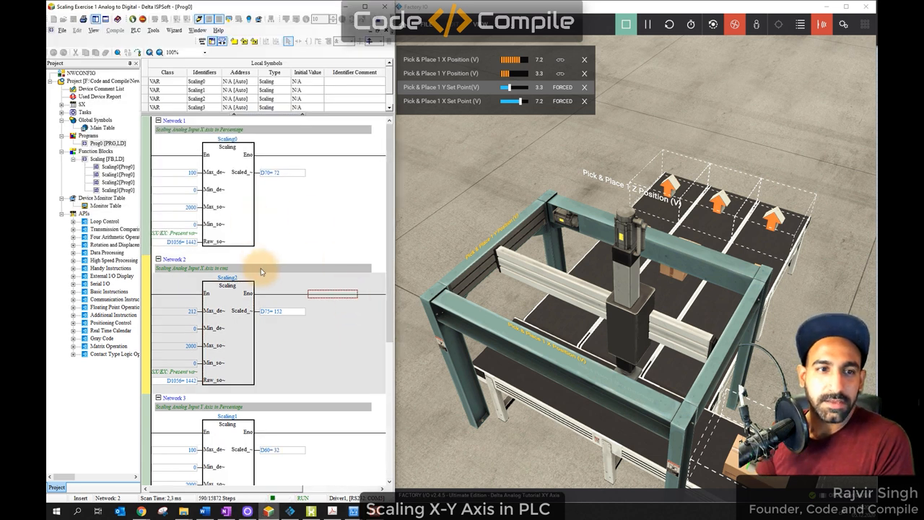
scroll(down, 3)
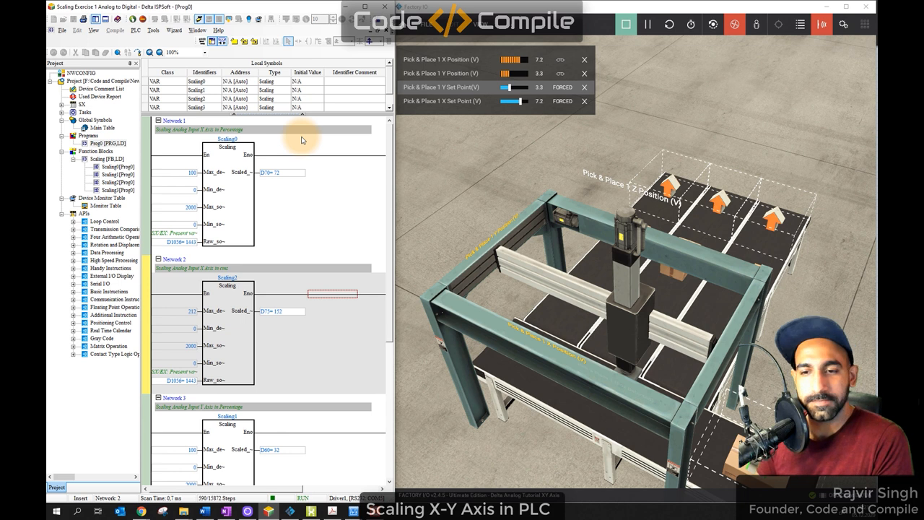
mouse_move(251, 243)
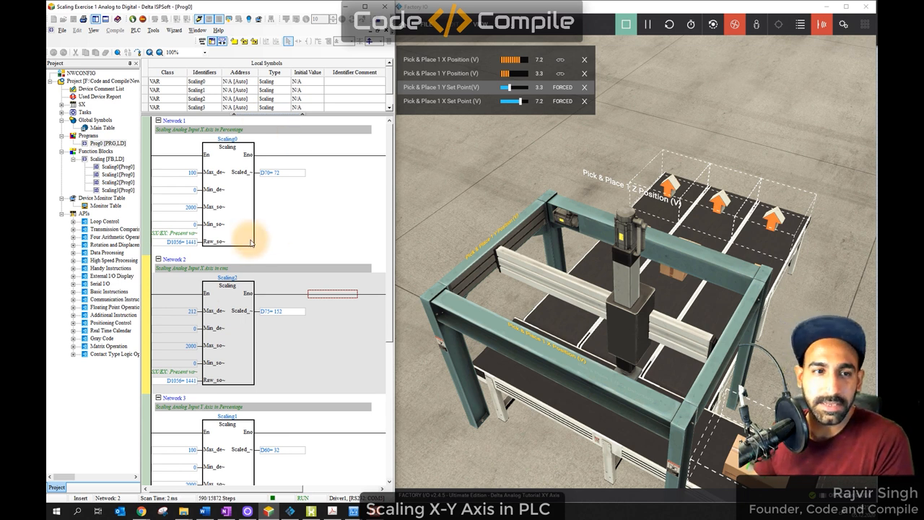
mouse_move(186, 195)
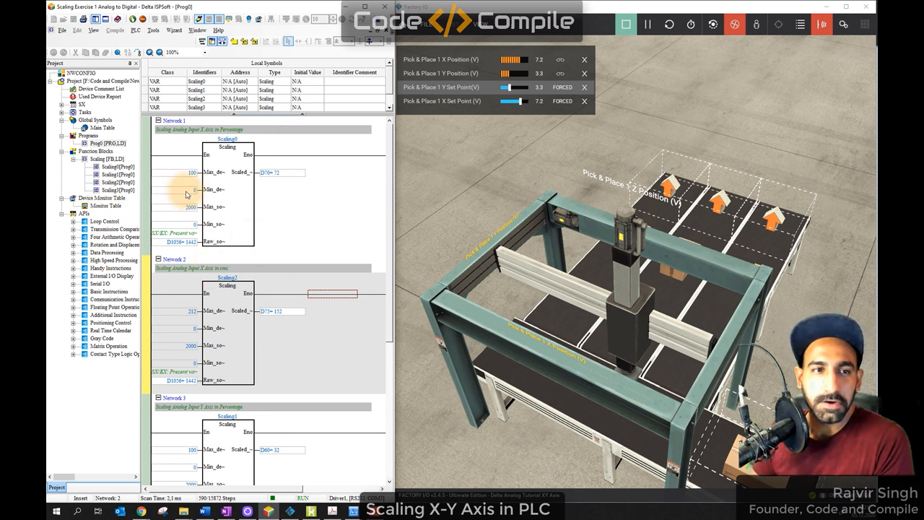
mouse_move(195, 191)
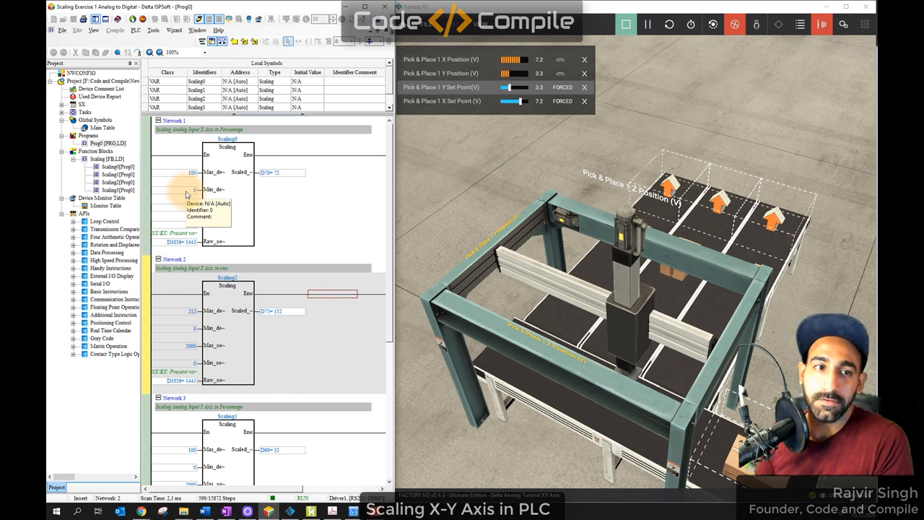
scroll(down, 3)
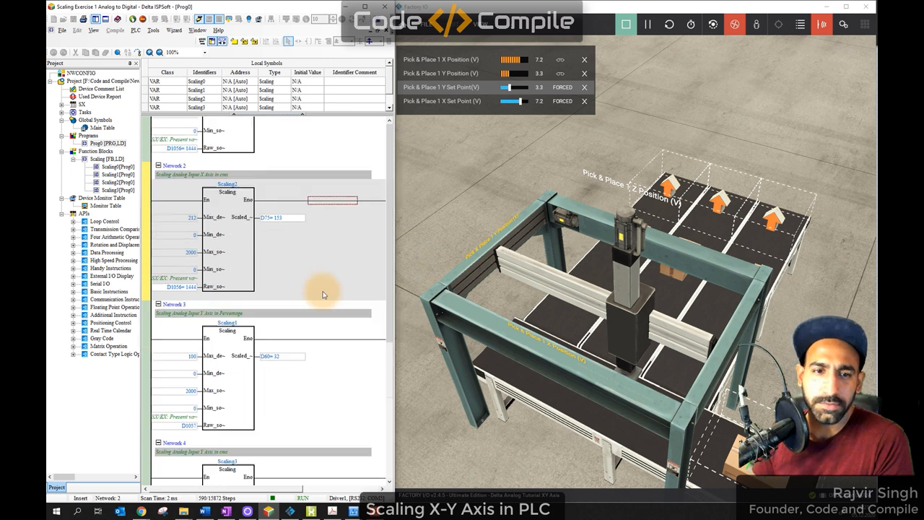
scroll(up, 3)
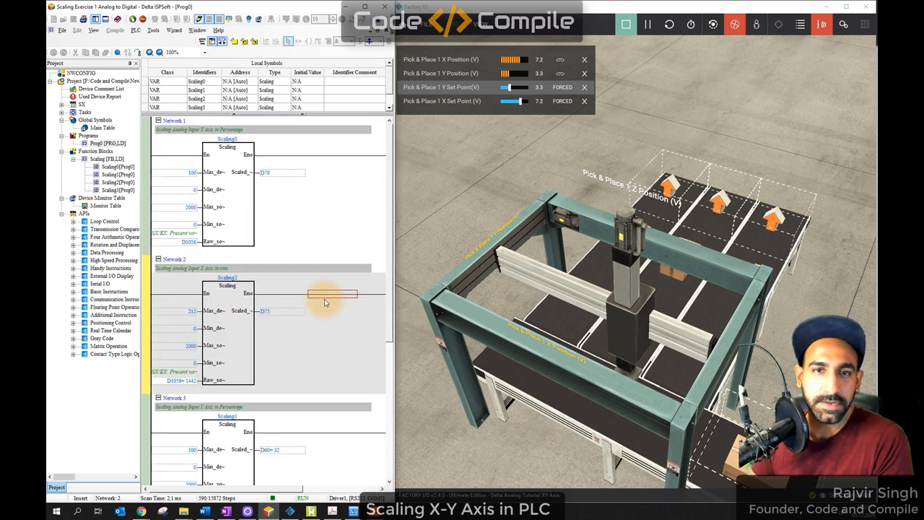